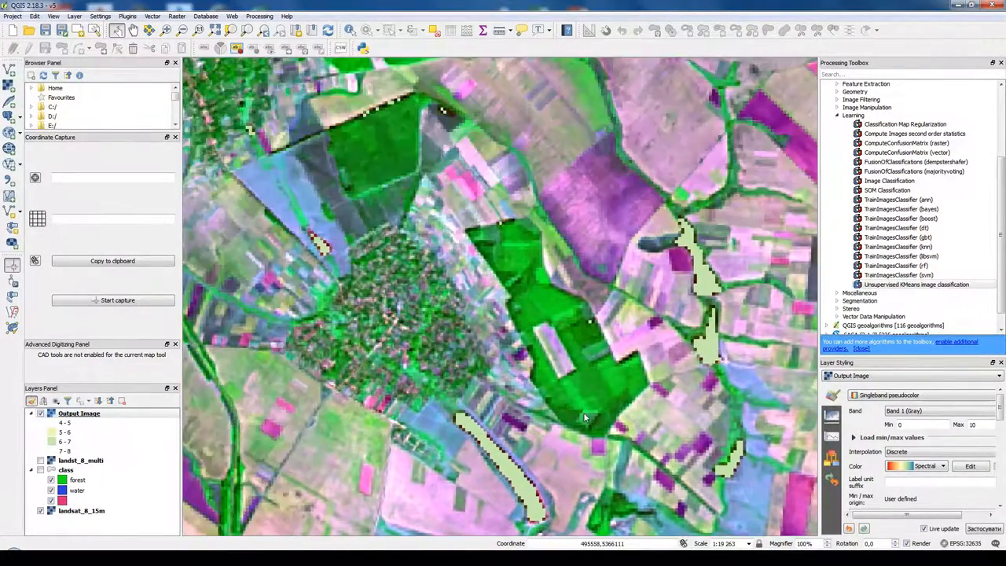
- Pan the map canvas to reveal the farmland and town surrounding the classified output
{"action": "left_click_drag", "start_coordinate": [585, 416], "coordinate": [535, 330]}
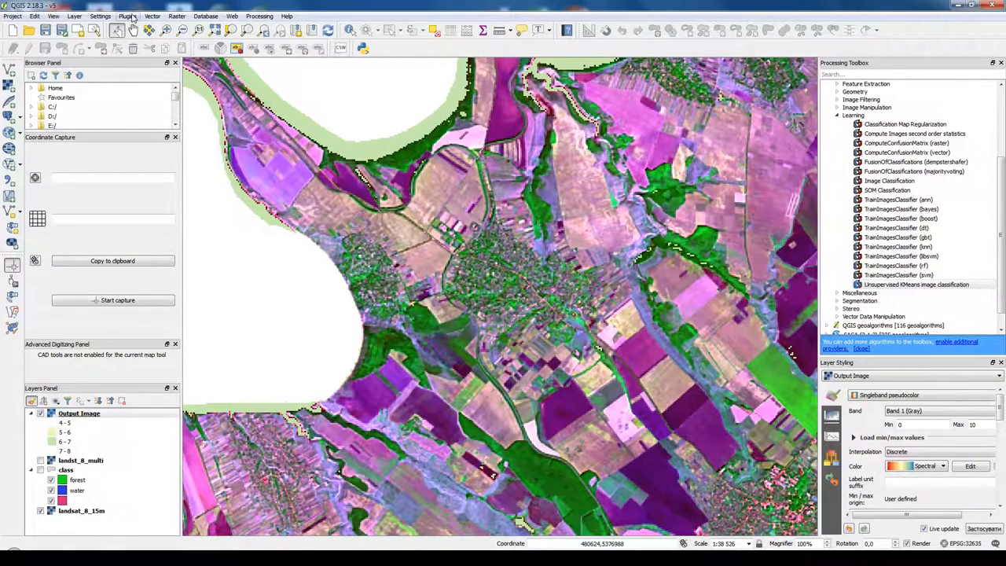
- Open the plugin manager and search for 'class'
{"action": "left_click", "coordinate": [128, 15]}
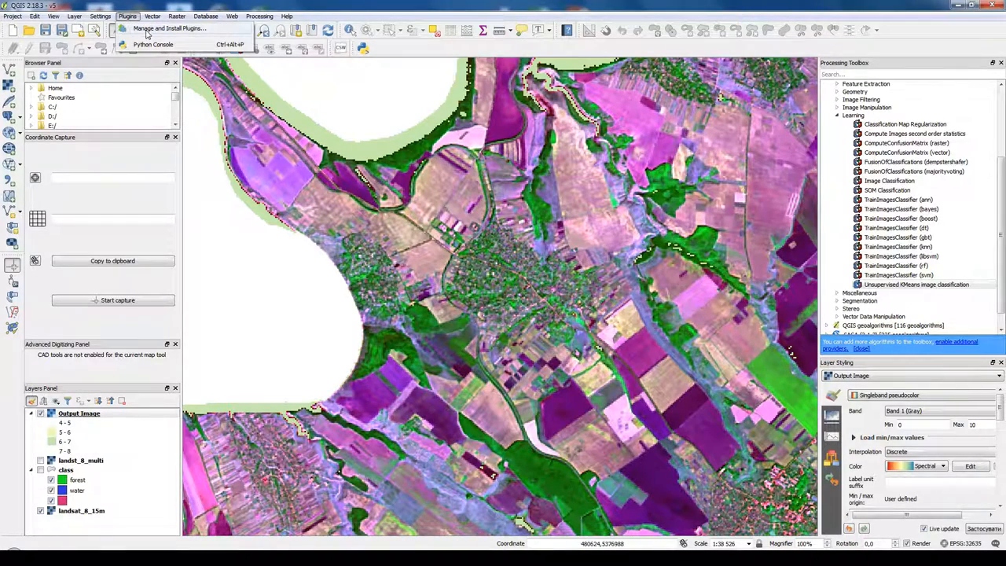
{"action": "left_click", "coordinate": [165, 29]}
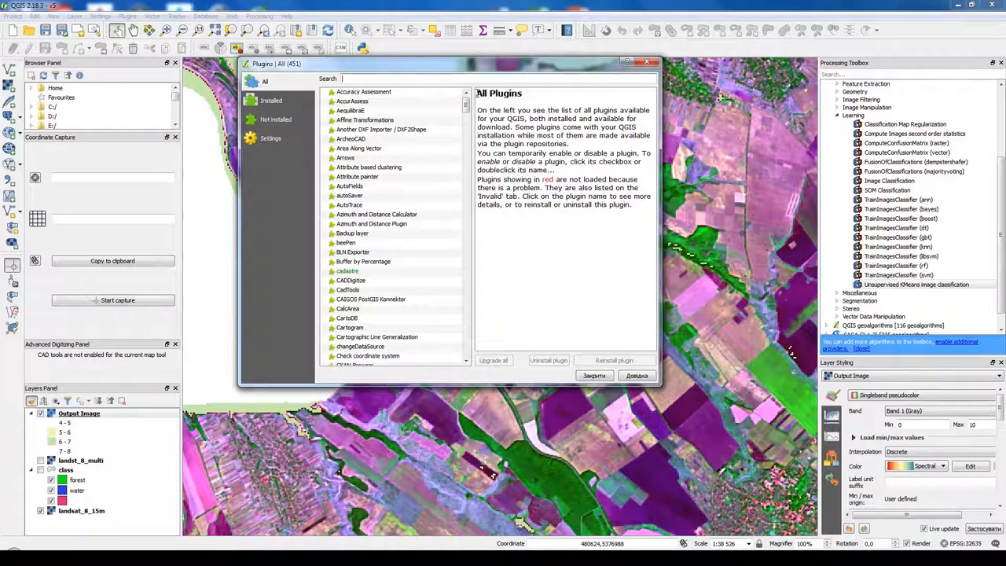
{"action": "type", "text": "cl"}
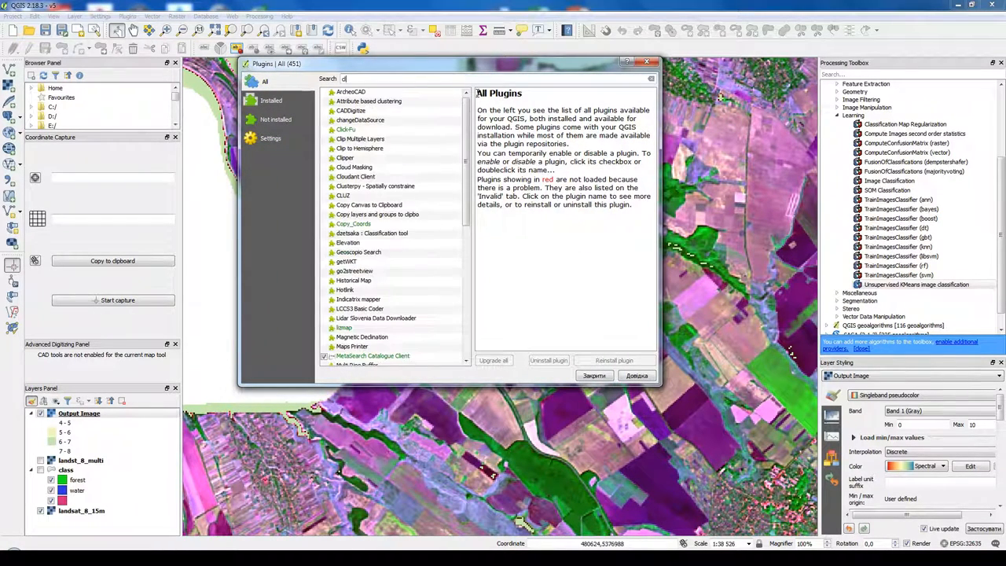
{"action": "type", "text": "lass"}
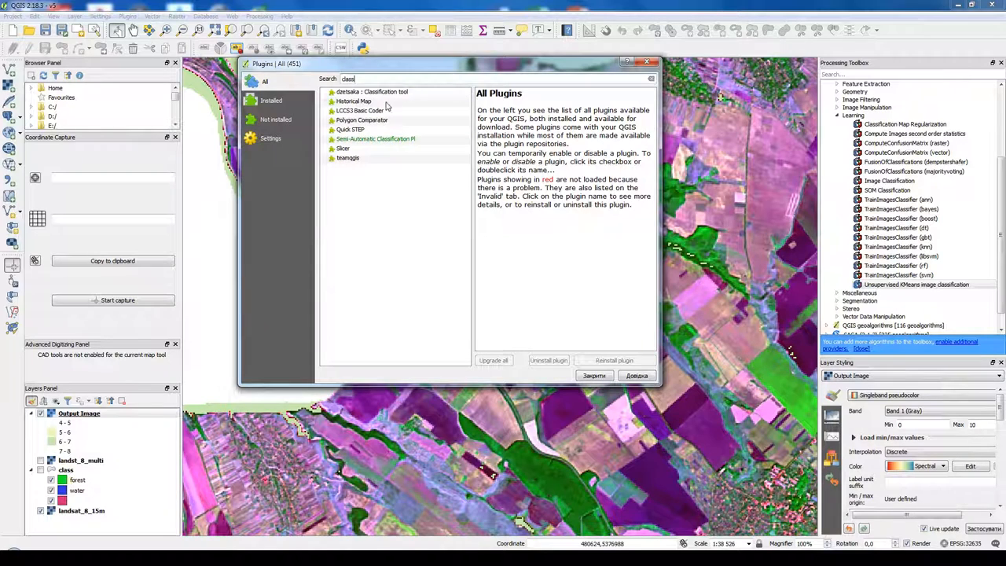
{"action": "mouse_move", "coordinate": [400, 112]}
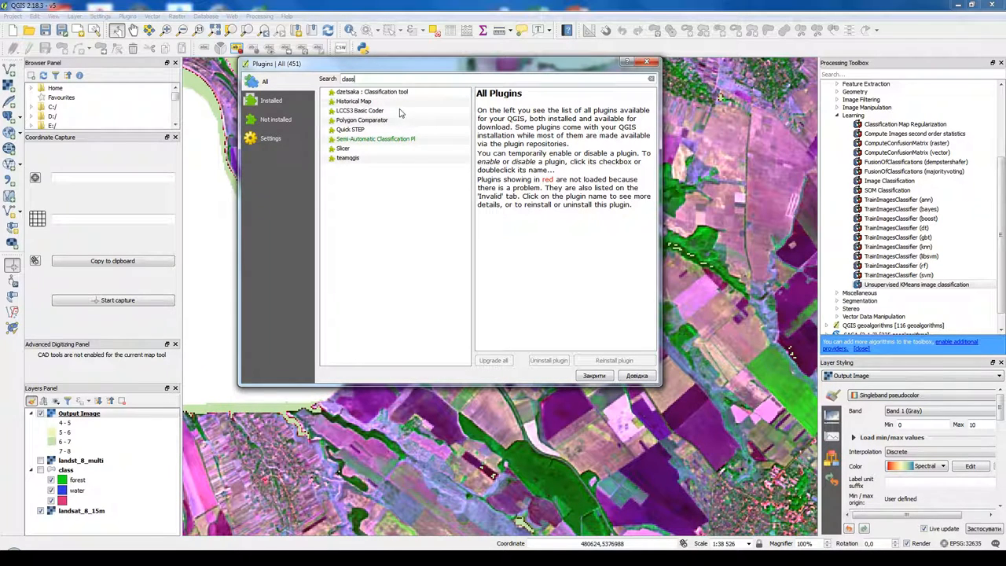
- Browse the results, from Semi-Automatic Classification Plugin to dzetsaka : Classification tool details
{"action": "left_click", "coordinate": [376, 139]}
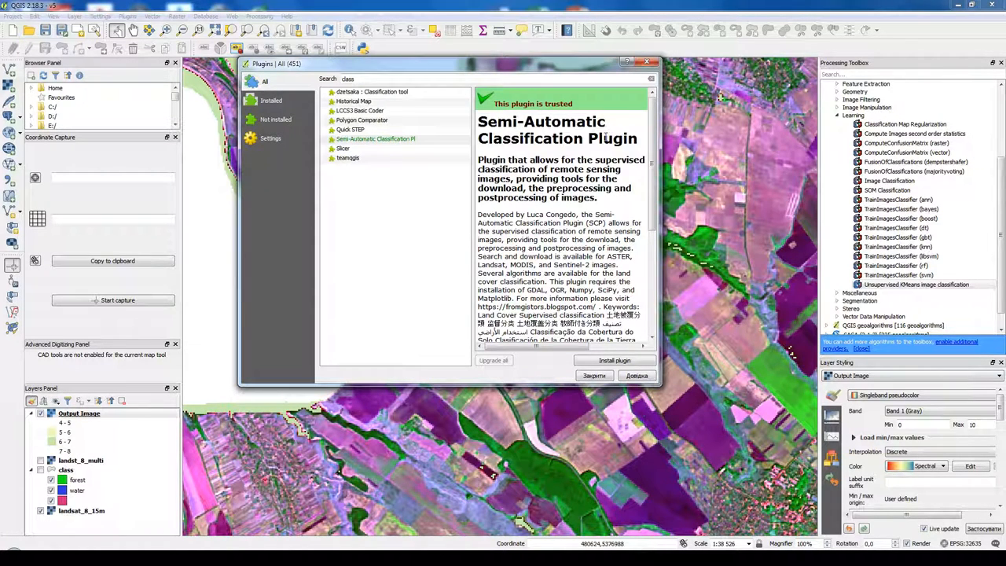
{"action": "scroll", "scroll_direction": "down", "scroll_amount": 3}
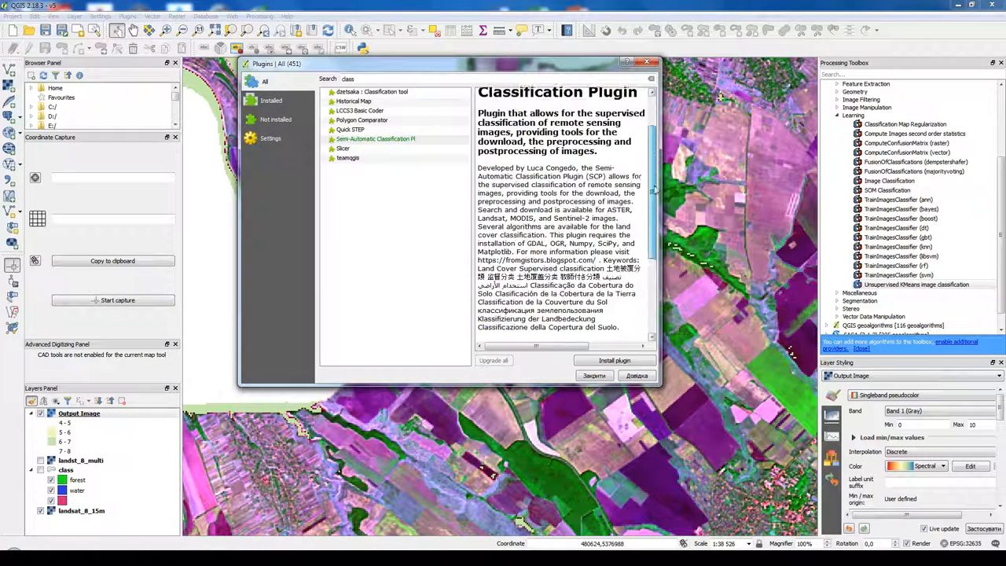
{"action": "left_click", "coordinate": [378, 91]}
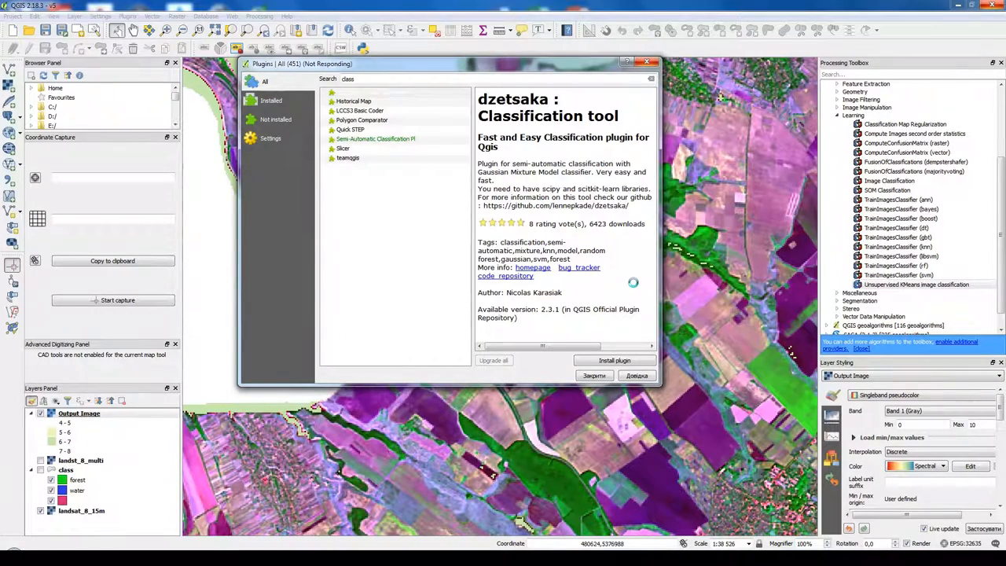
- Install dzetsaka and keep Gaussian Mixture Model as its classifier in settings
{"action": "left_click", "coordinate": [594, 375]}
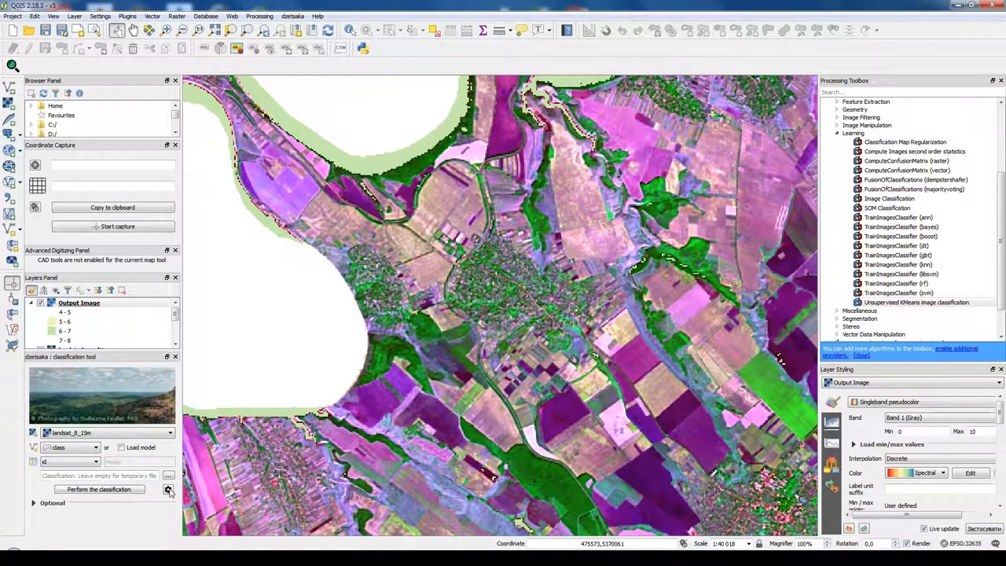
{"action": "left_click", "coordinate": [167, 489]}
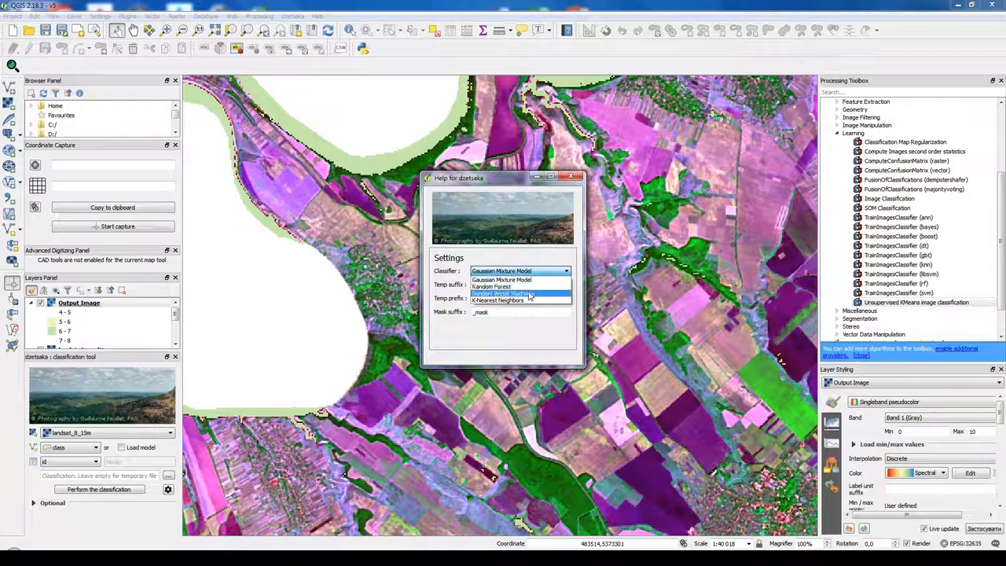
{"action": "mouse_move", "coordinate": [528, 302]}
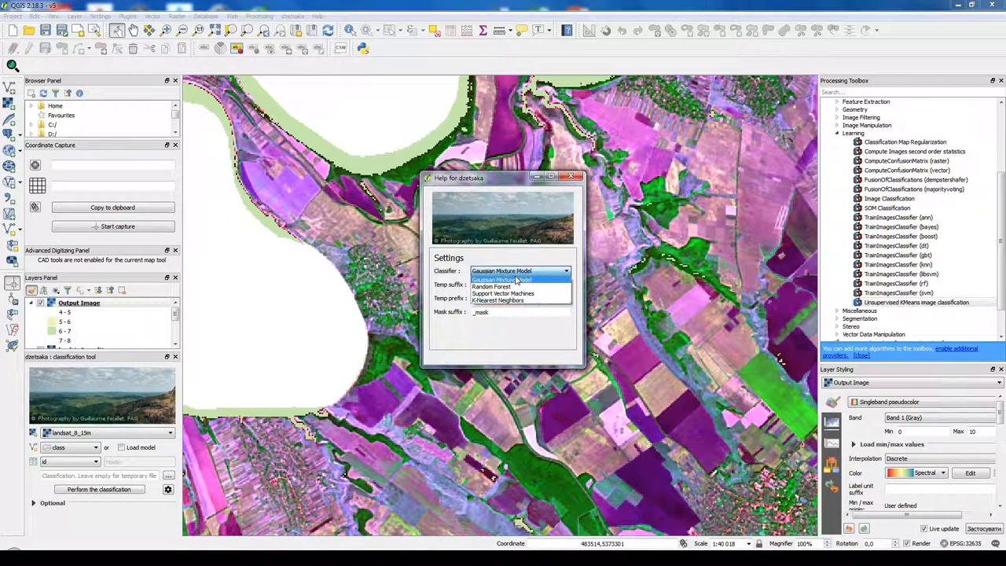
{"action": "left_click", "coordinate": [516, 280]}
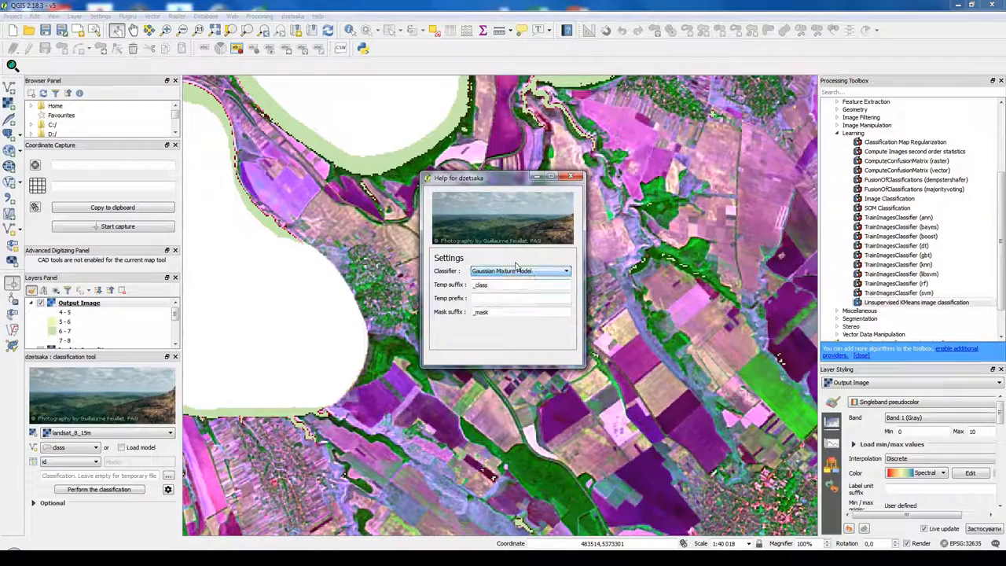
{"action": "left_click", "coordinate": [574, 176]}
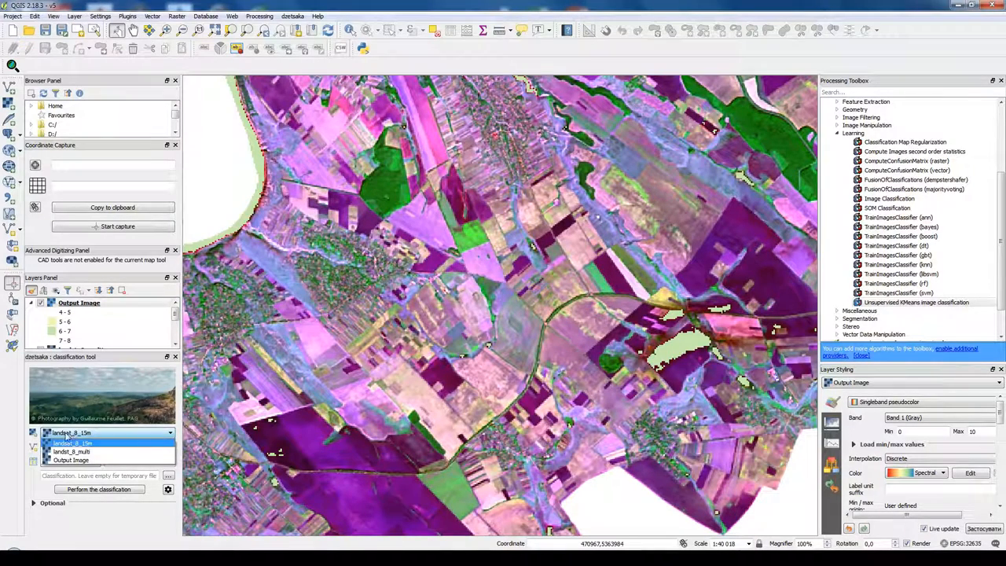
- Choose landst_8_multi as the dzetsaka input raster and view the training polygons
{"action": "left_click", "coordinate": [73, 452]}
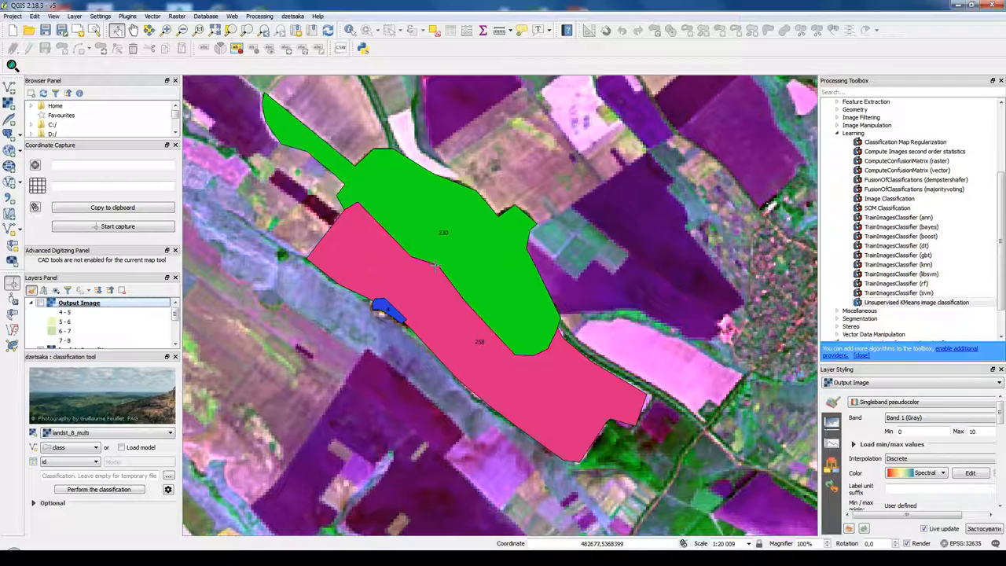
{"action": "mouse_move", "coordinate": [476, 288]}
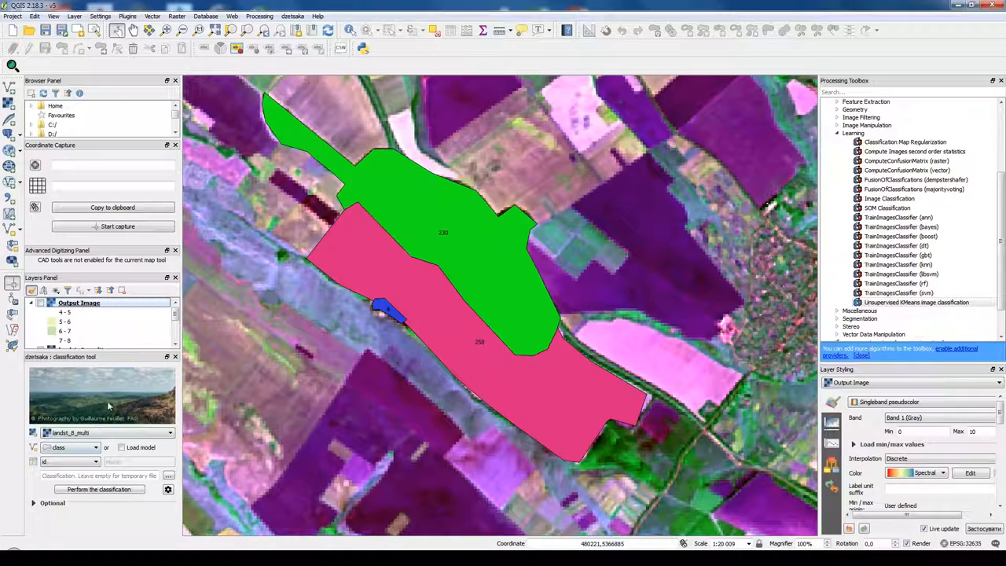
{"action": "left_click", "coordinate": [69, 462]}
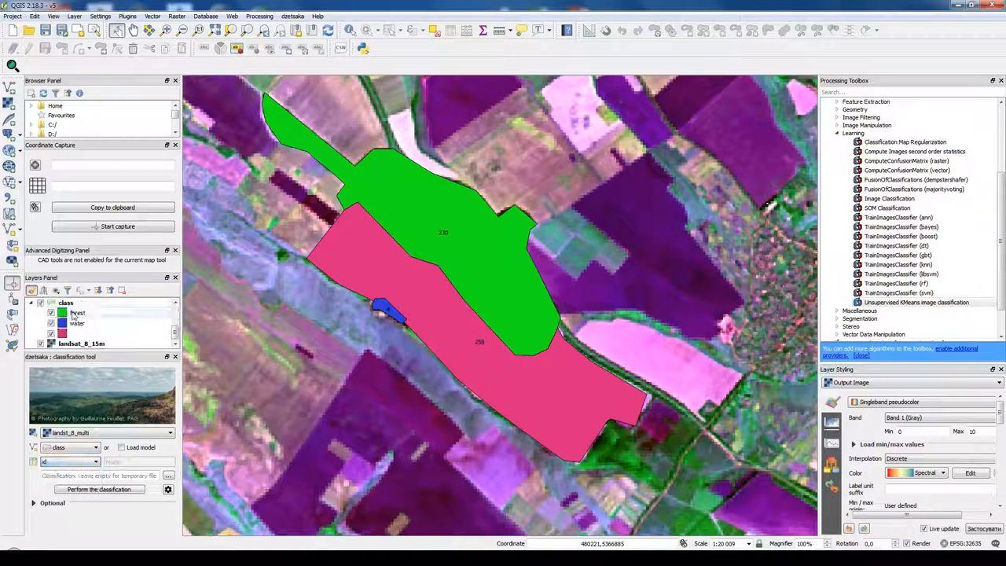
- In the class layer's attribute table, add integer field class1: forest 1, agro 2, water 3
{"action": "right_click", "coordinate": [66, 303]}
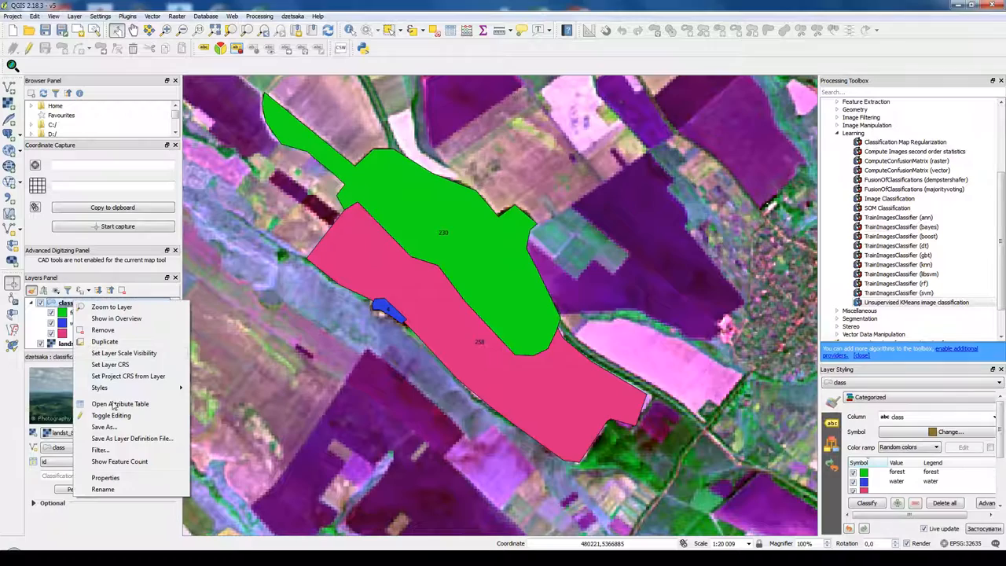
{"action": "left_click", "coordinate": [119, 404]}
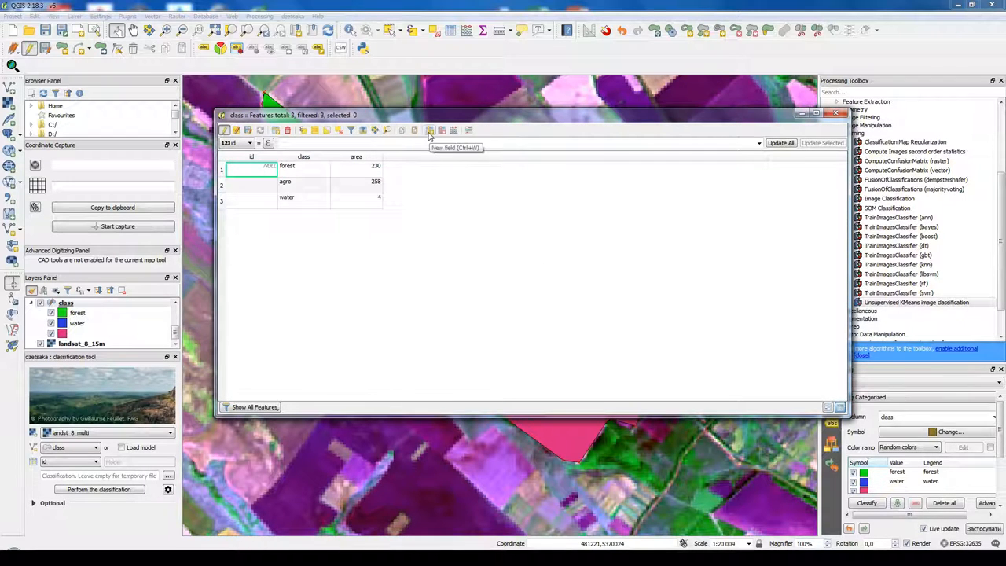
{"action": "left_click", "coordinate": [429, 129]}
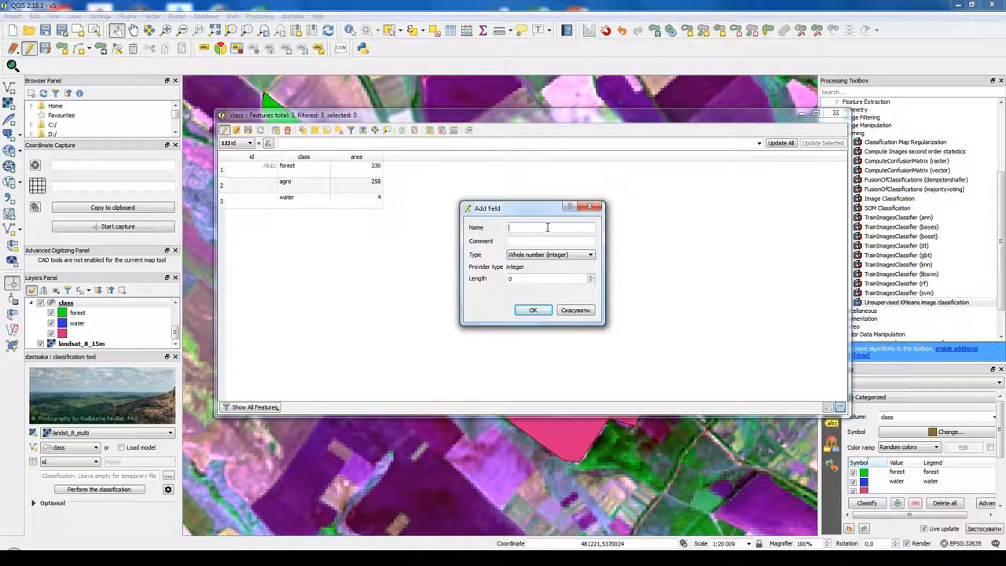
{"action": "type", "text": "class"}
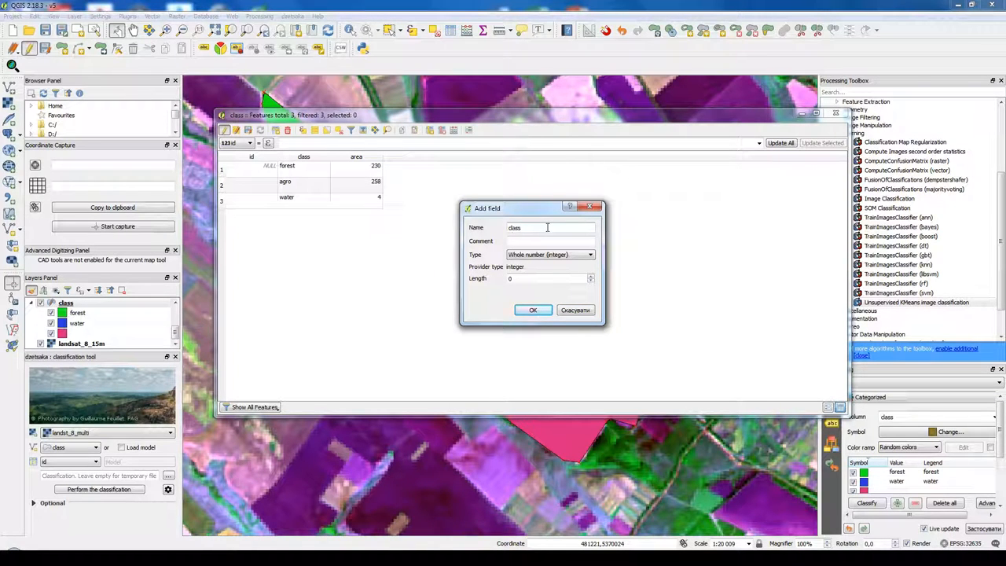
{"action": "left_click", "coordinate": [533, 310]}
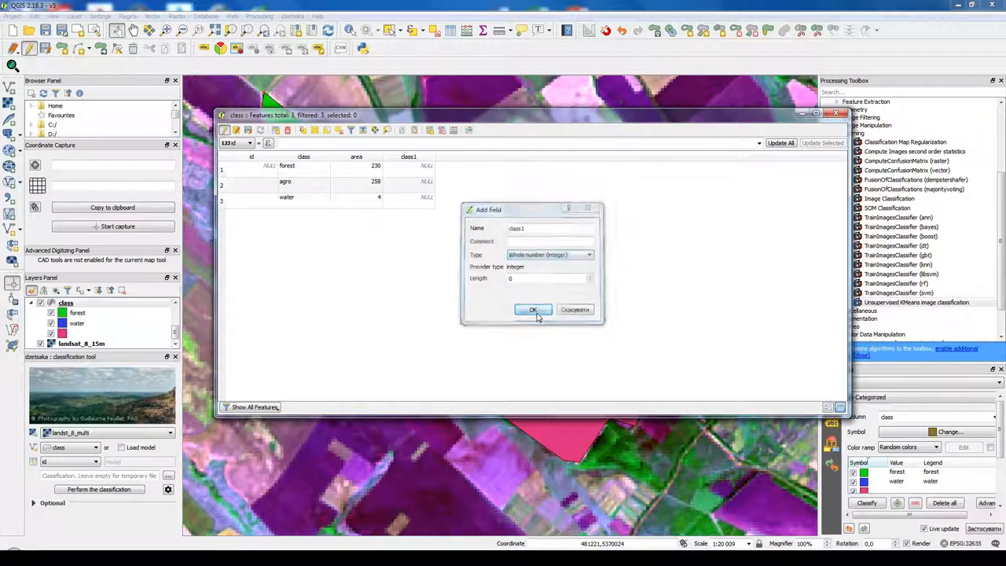
{"action": "left_click", "coordinate": [533, 309]}
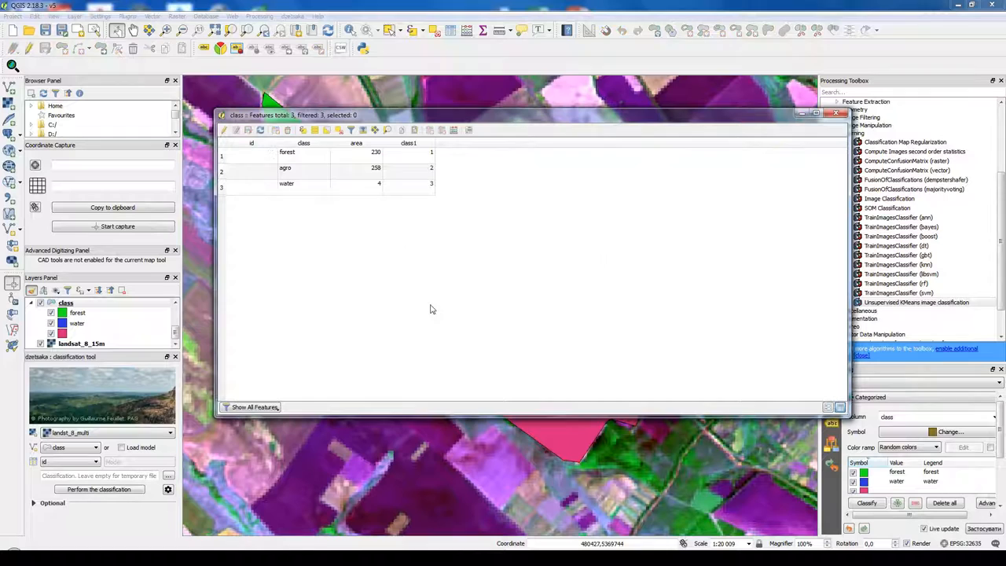
{"action": "left_click", "coordinate": [836, 112]}
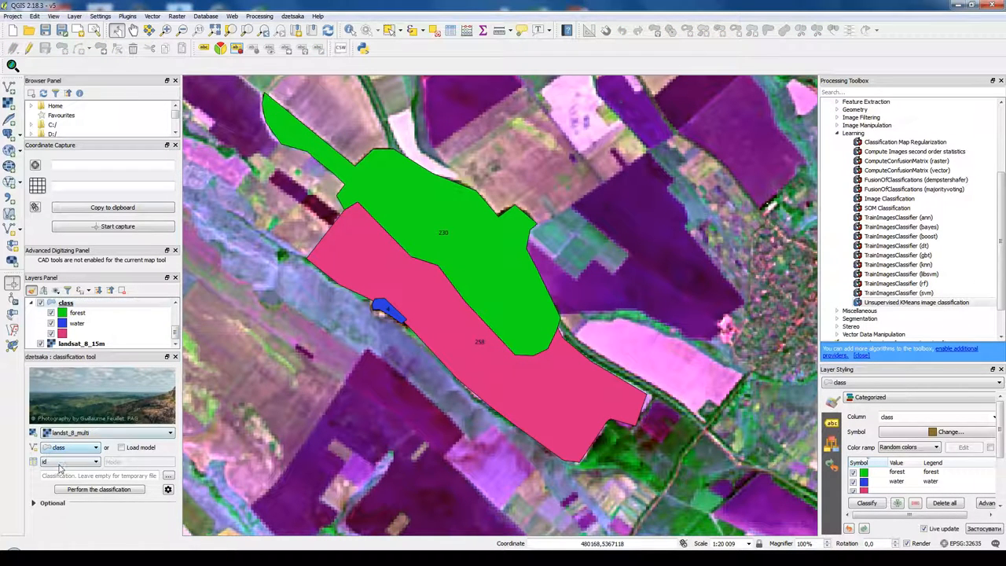
- Reload class.shp as a layer and set class1 as the dzetsaka label field
{"action": "left_click", "coordinate": [96, 462]}
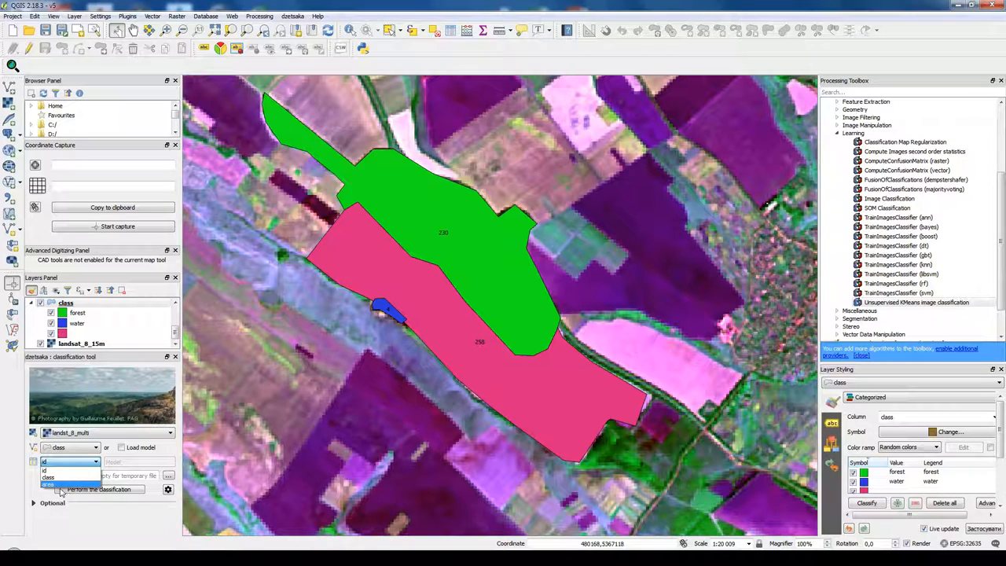
{"action": "mouse_move", "coordinate": [107, 515]}
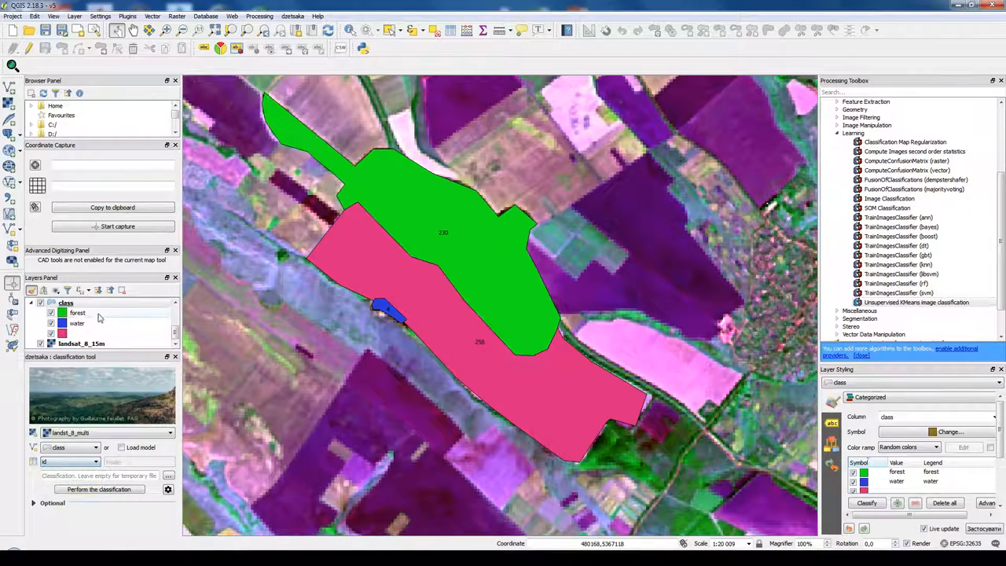
{"action": "right_click", "coordinate": [66, 303]}
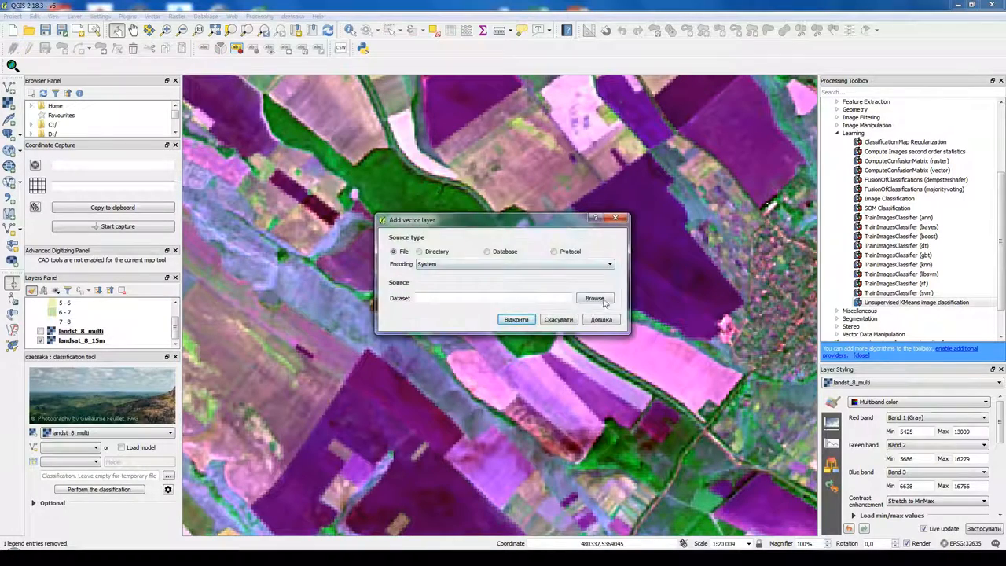
{"action": "left_click", "coordinate": [594, 298]}
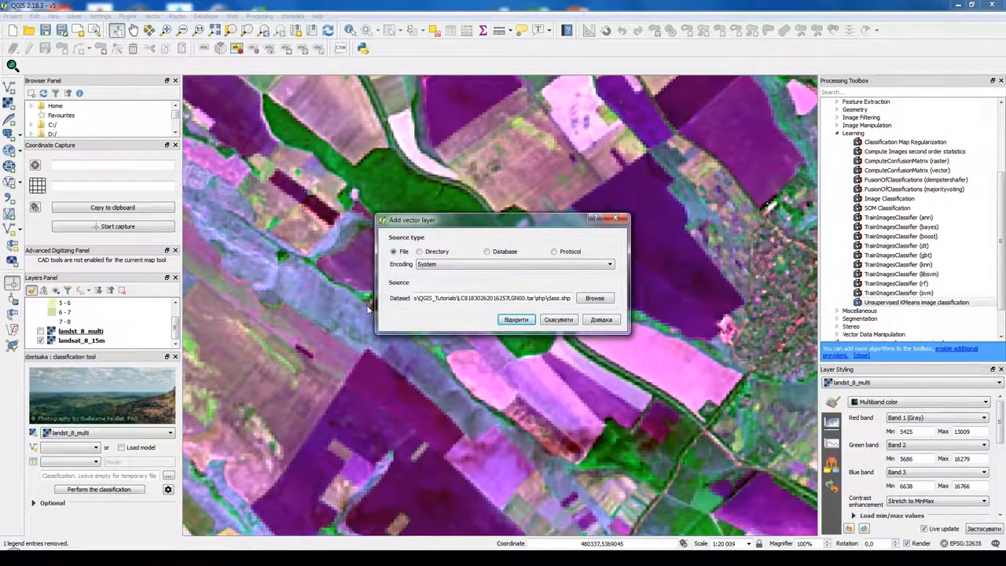
{"action": "left_click", "coordinate": [516, 320]}
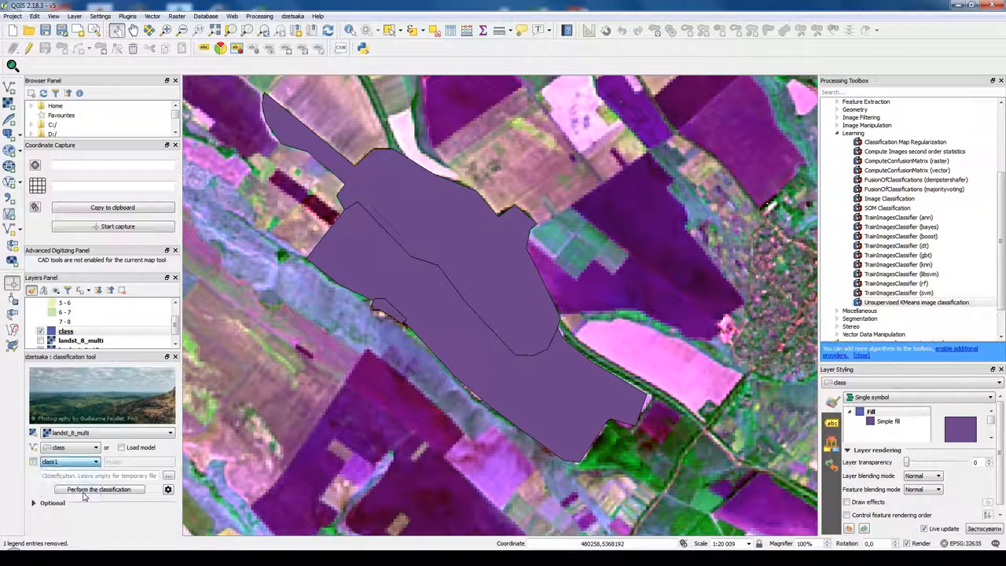
- Set the output to supervised.tif and run the classification on landst_8_multi
{"action": "left_click", "coordinate": [168, 475]}
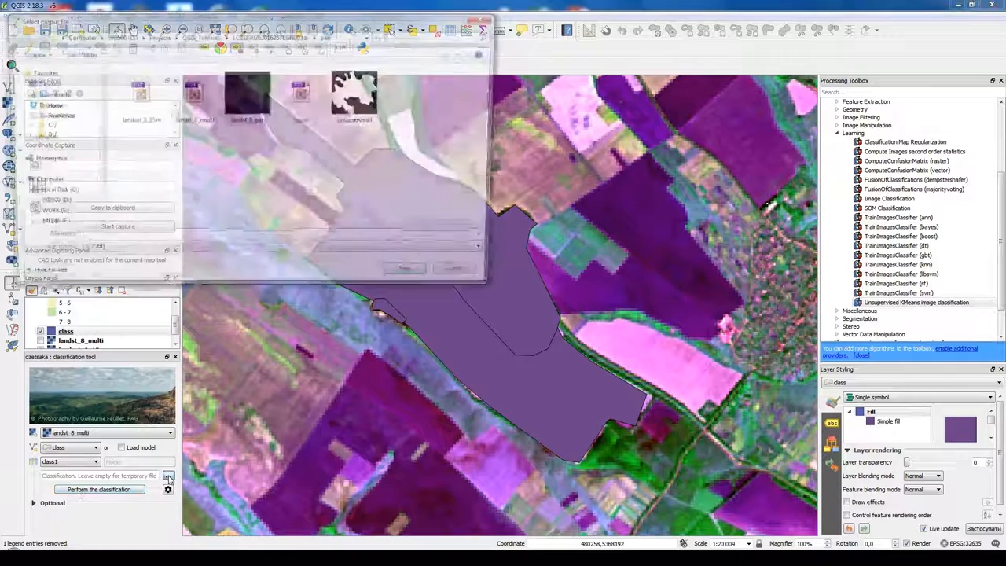
{"action": "left_click", "coordinate": [169, 475]}
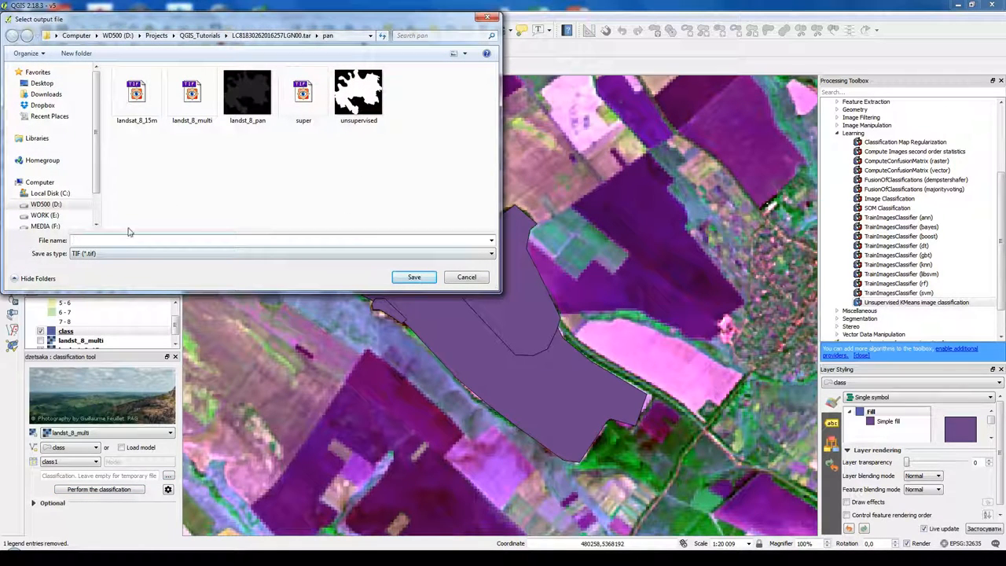
{"action": "left_click", "coordinate": [357, 91]}
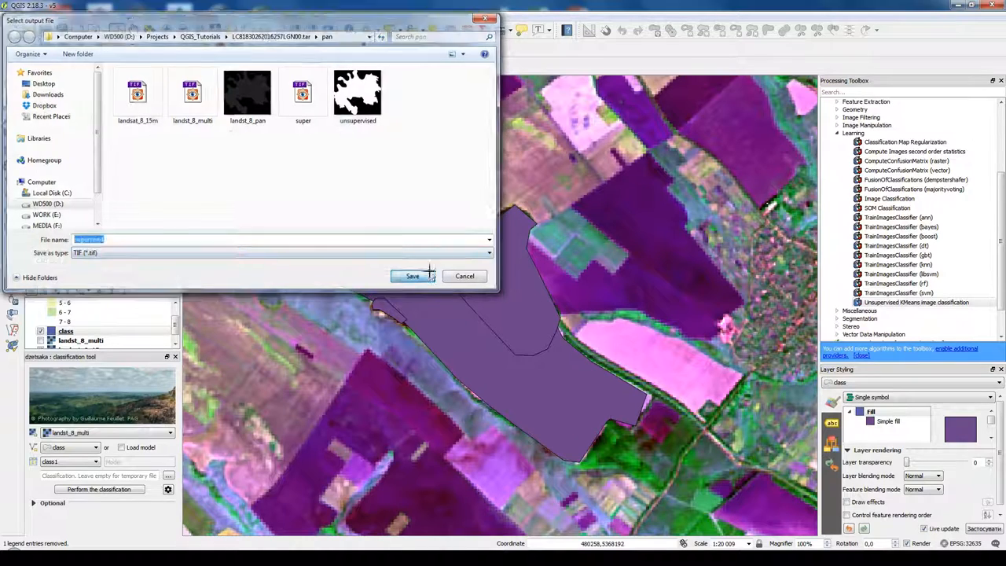
{"action": "left_click", "coordinate": [412, 276]}
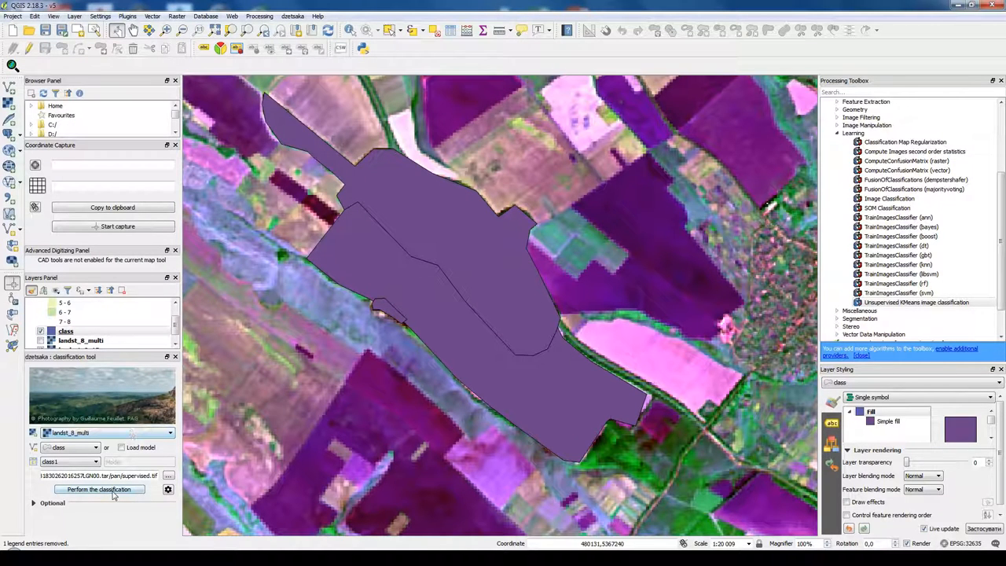
{"action": "left_click", "coordinate": [99, 488]}
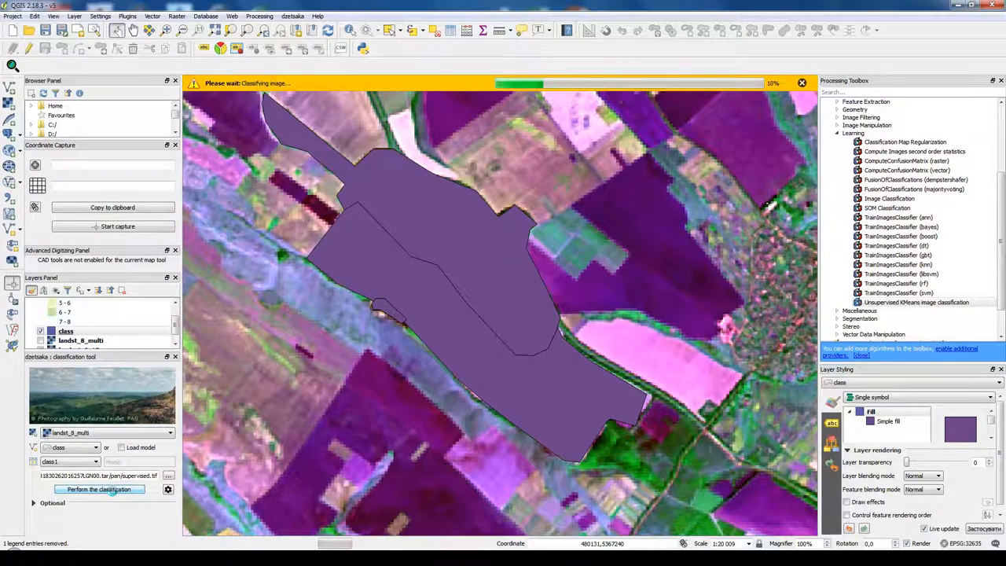
{"action": "left_click", "coordinate": [98, 489]}
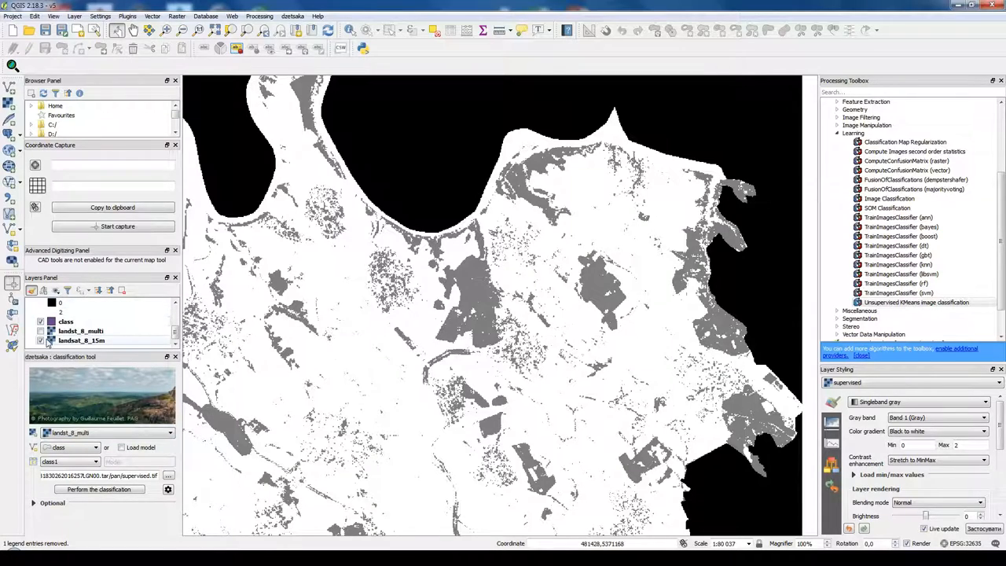
{"action": "left_click", "coordinate": [75, 321]}
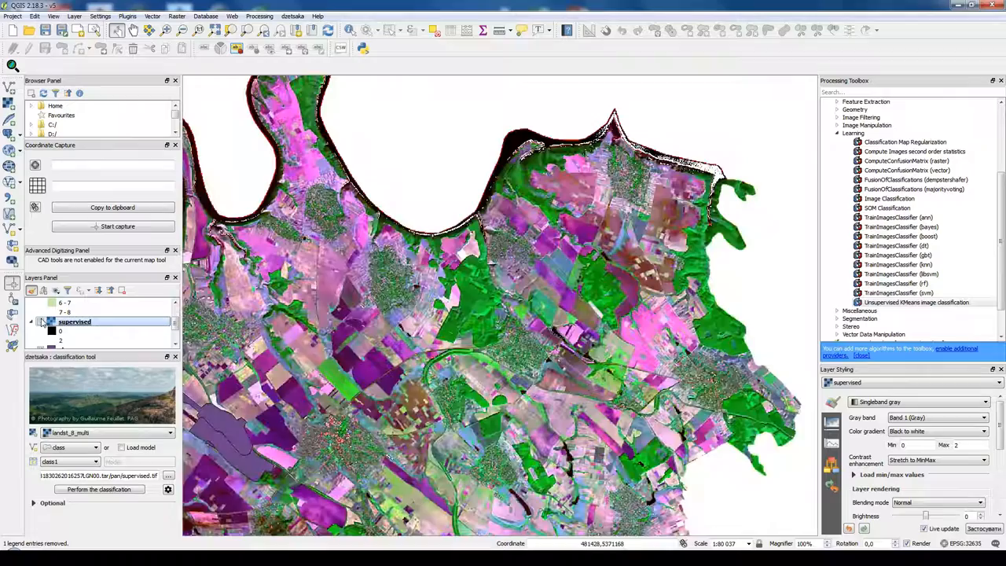
{"action": "left_click", "coordinate": [42, 322]}
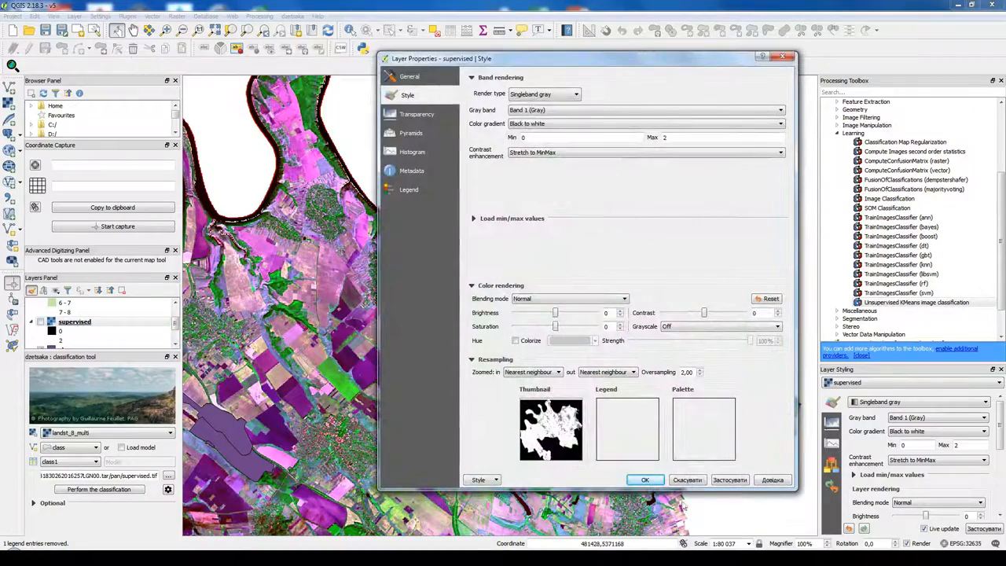
{"action": "left_click", "coordinate": [645, 480]}
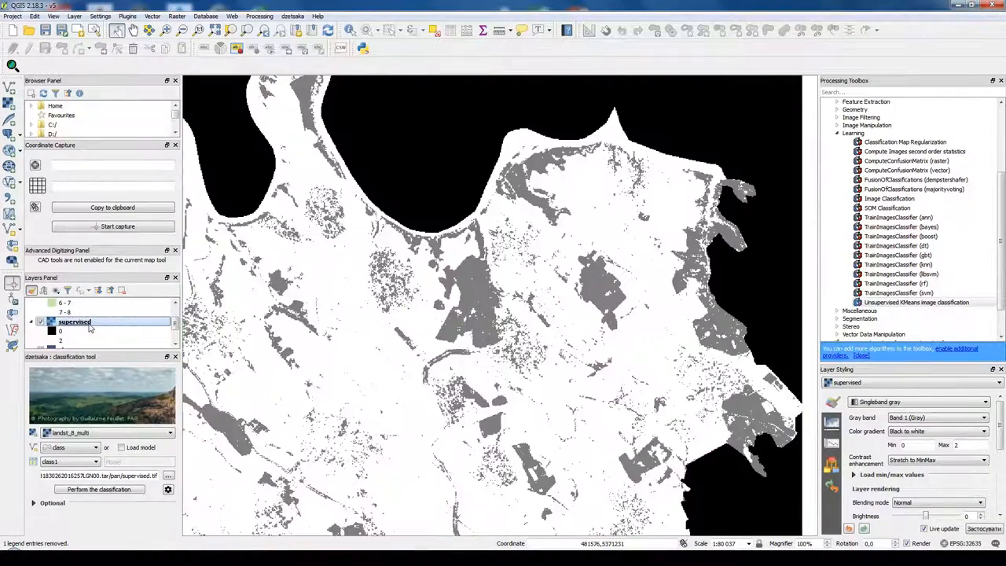
- Style the supervised layer as discrete Spectral pseudocolor with equal-interval classes 0, 1, 2
{"action": "right_click", "coordinate": [74, 322]}
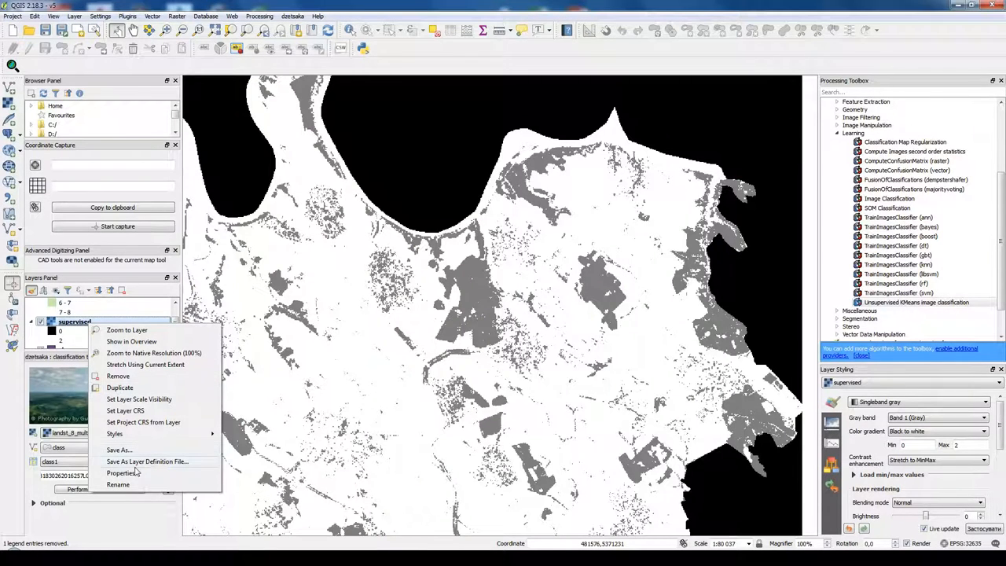
{"action": "left_click", "coordinate": [120, 473]}
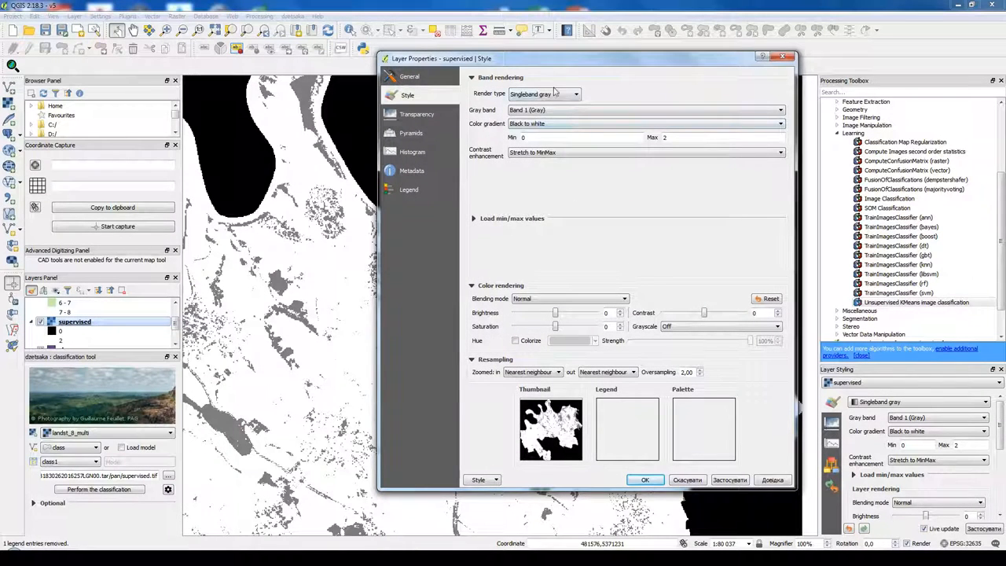
{"action": "left_click", "coordinate": [573, 94]}
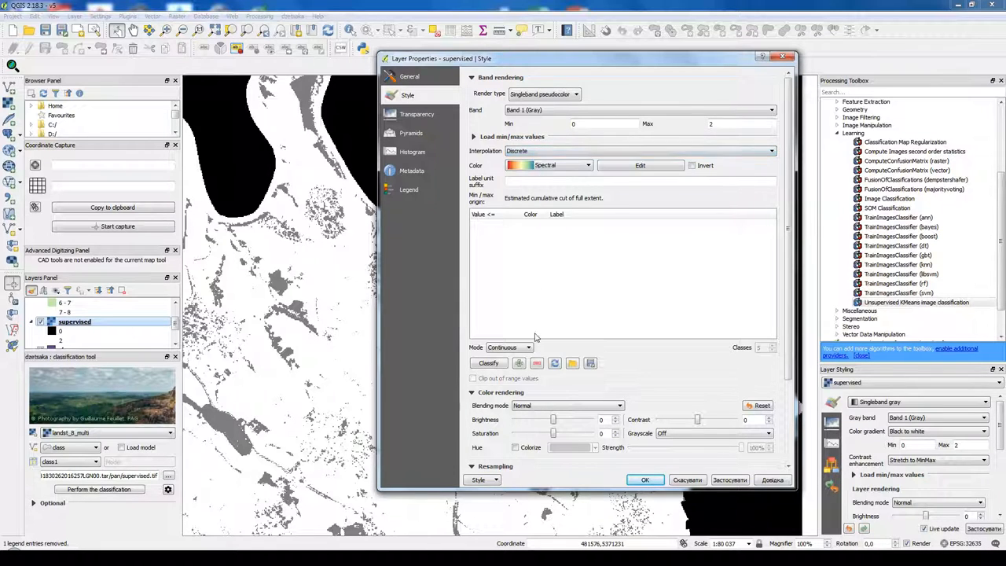
{"action": "left_click", "coordinate": [530, 347]}
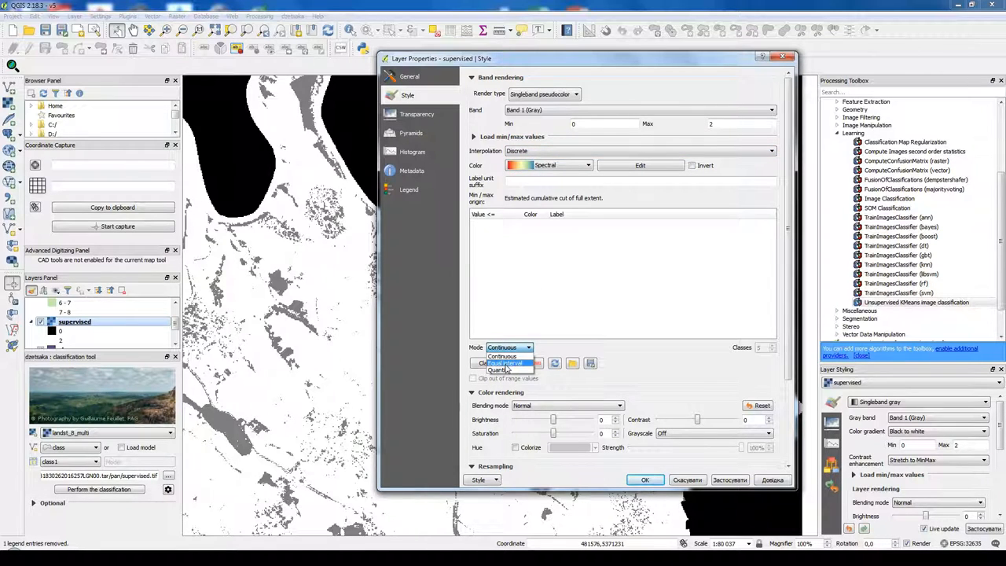
{"action": "left_click", "coordinate": [503, 363]}
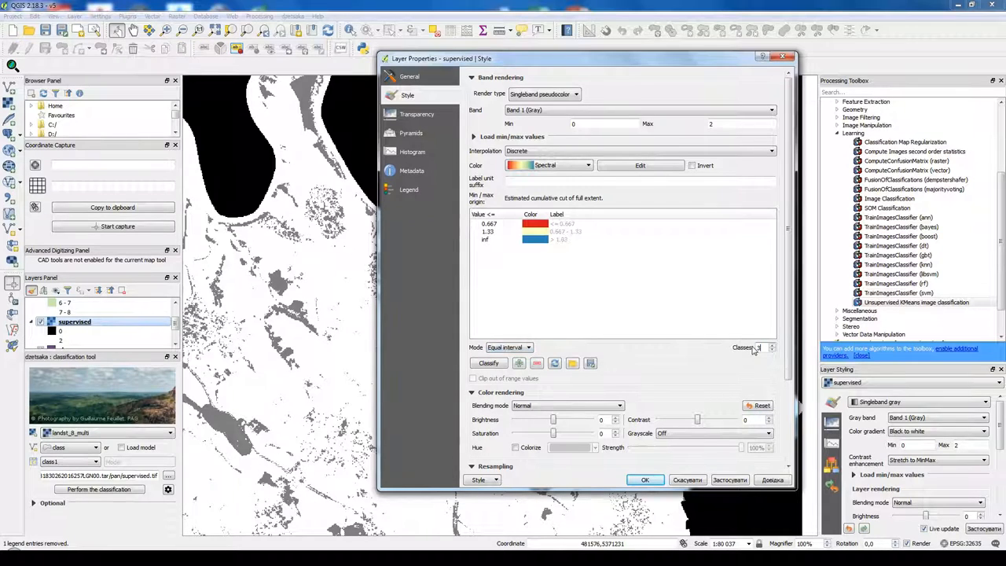
{"action": "left_click", "coordinate": [488, 363]}
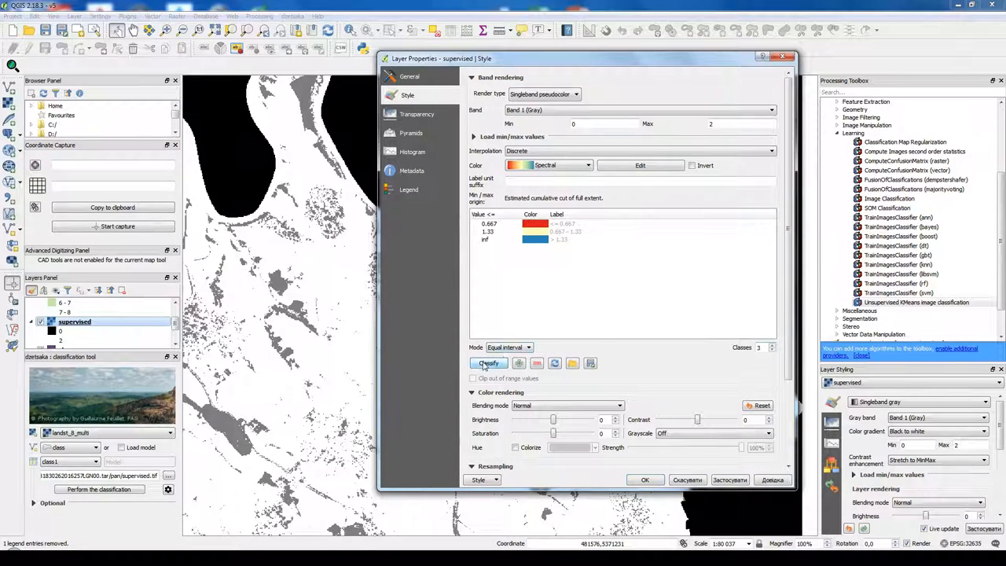
{"action": "left_click", "coordinate": [487, 363]}
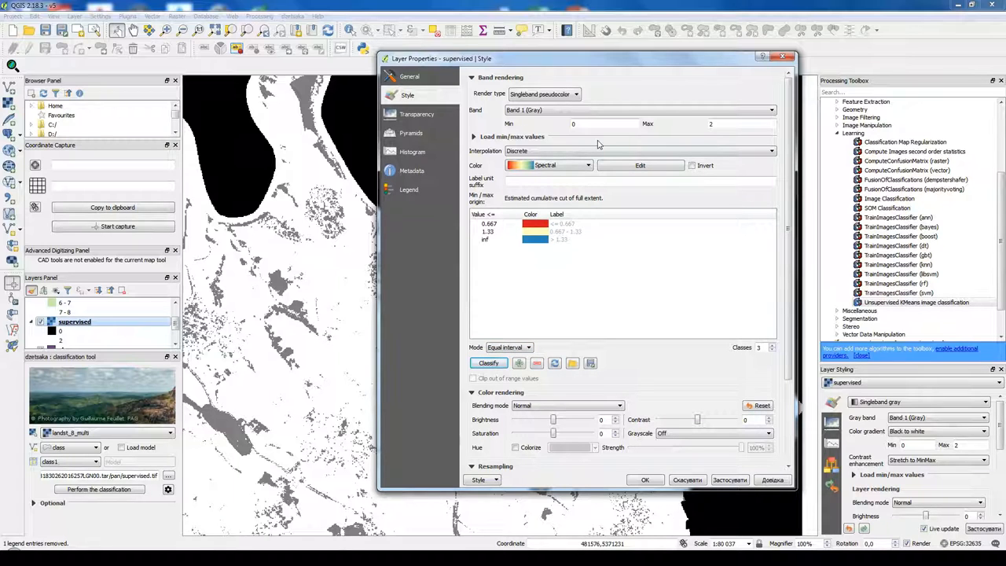
{"action": "double_click", "coordinate": [487, 224]}
{"action": "type", "text": "0"}
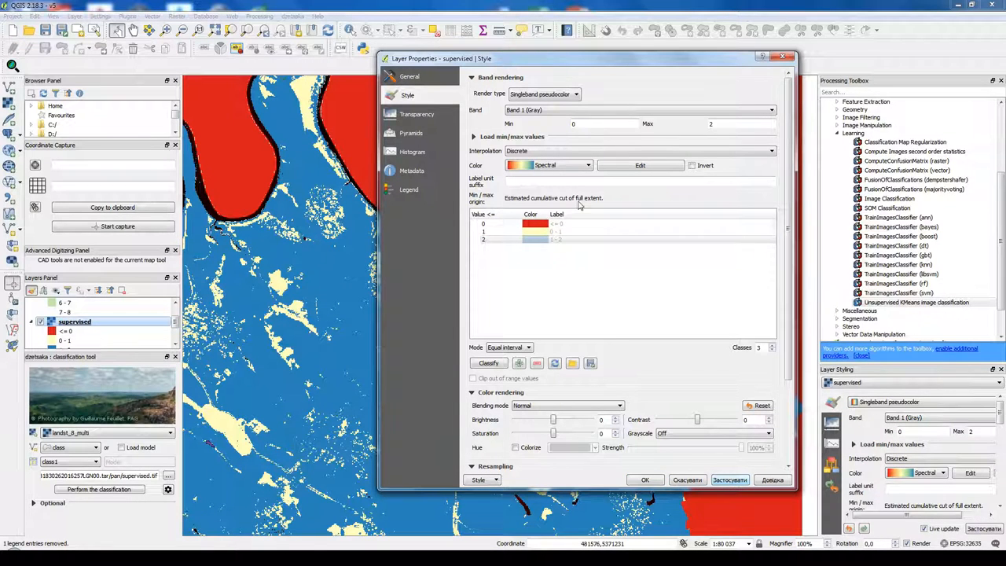
- Add a class with value 3 and apply it to the map
{"action": "left_click", "coordinate": [535, 239]}
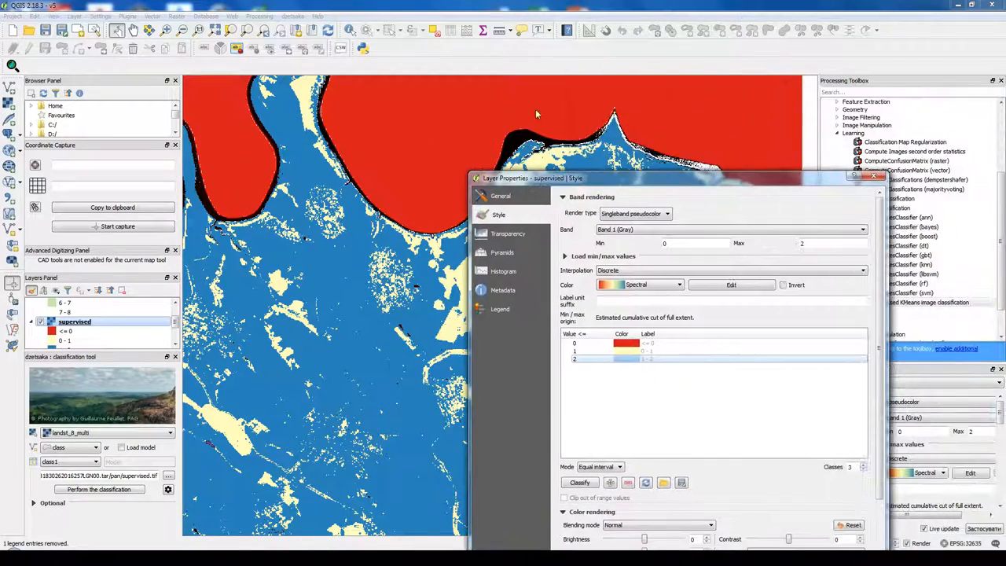
{"action": "left_click_drag", "start_coordinate": [683, 177], "coordinate": [672, 111]}
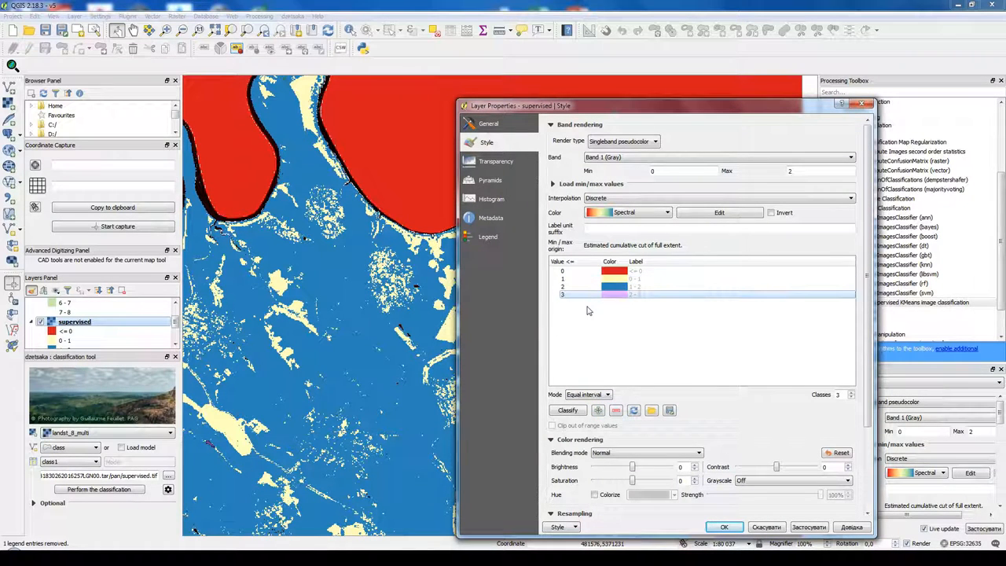
{"action": "left_click", "coordinate": [813, 527]}
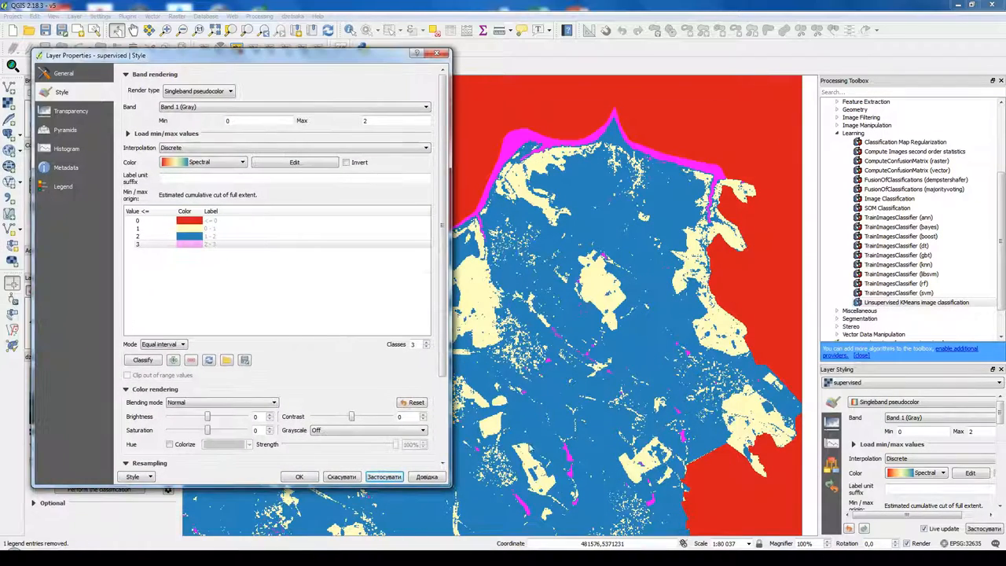
- Colour class 1 green, class 2 magenta and class 3 blue, with class 0 at 0% opacity
{"action": "left_click", "coordinate": [198, 243]}
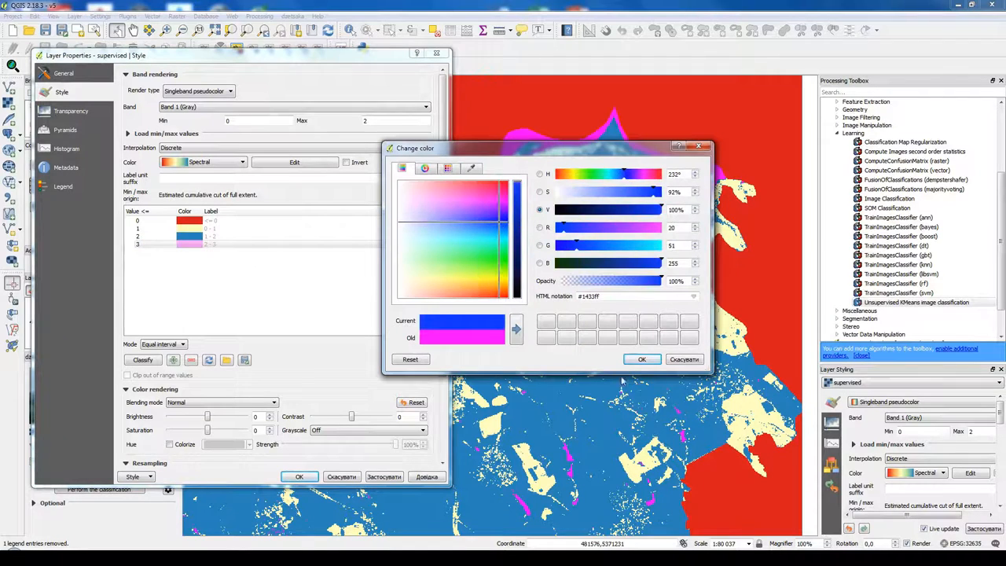
{"action": "left_click", "coordinate": [641, 359]}
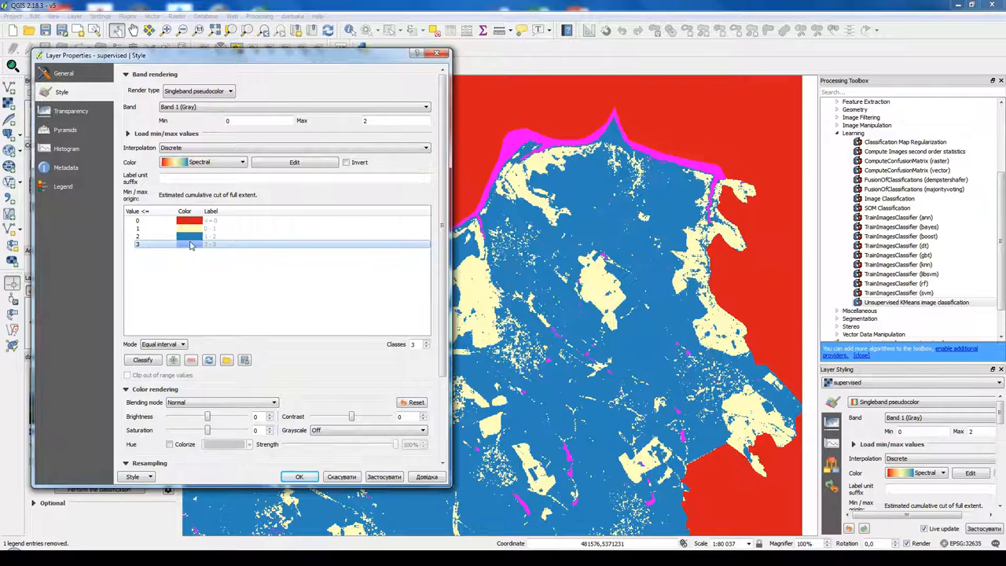
{"action": "double_click", "coordinate": [189, 243]}
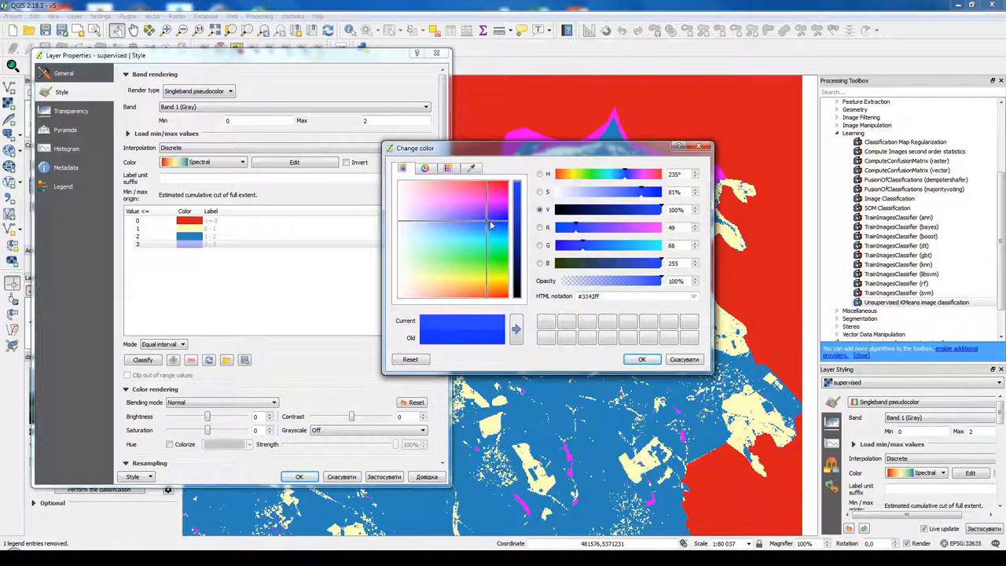
{"action": "left_click", "coordinate": [641, 359]}
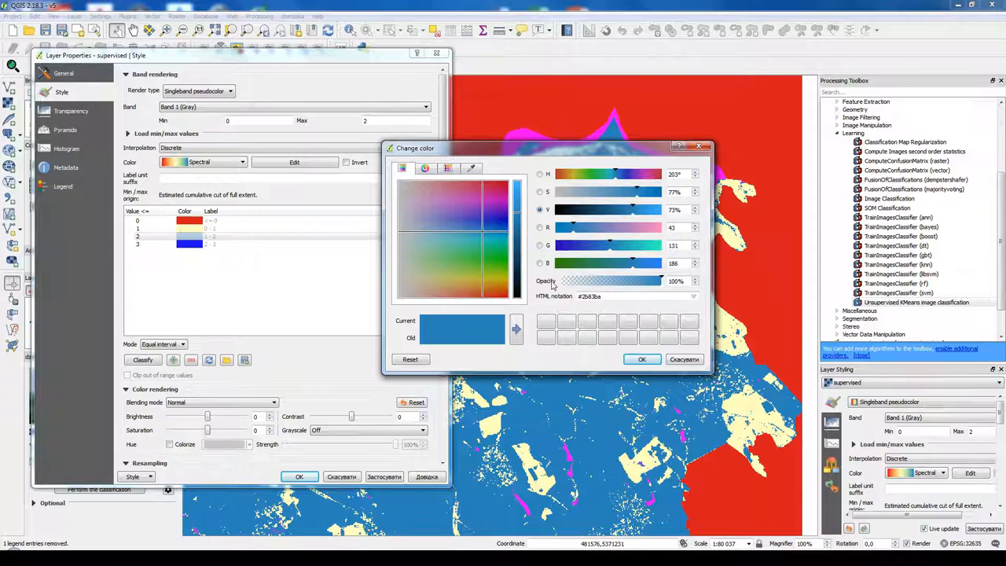
{"action": "left_click", "coordinate": [495, 202]}
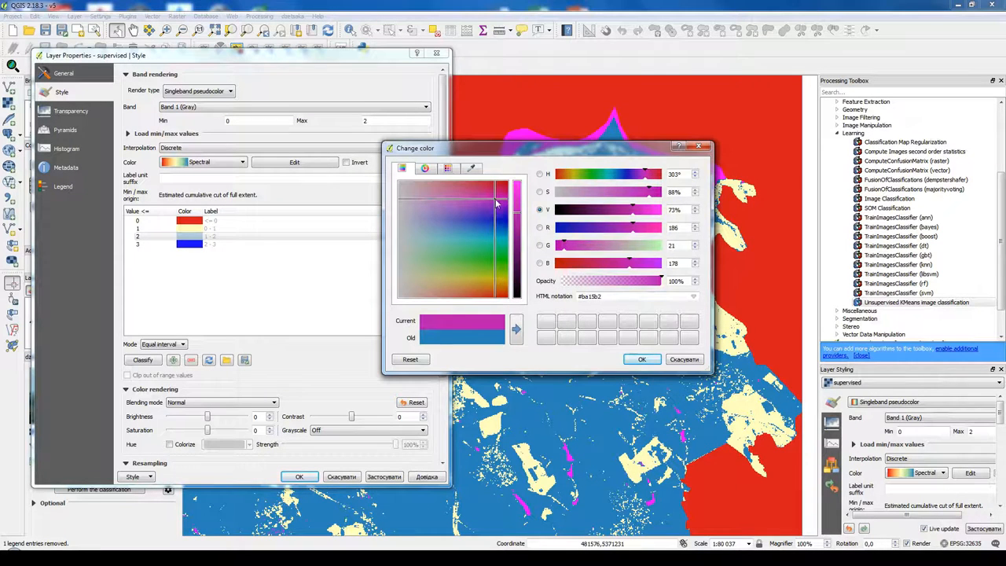
{"action": "left_click", "coordinate": [642, 359]}
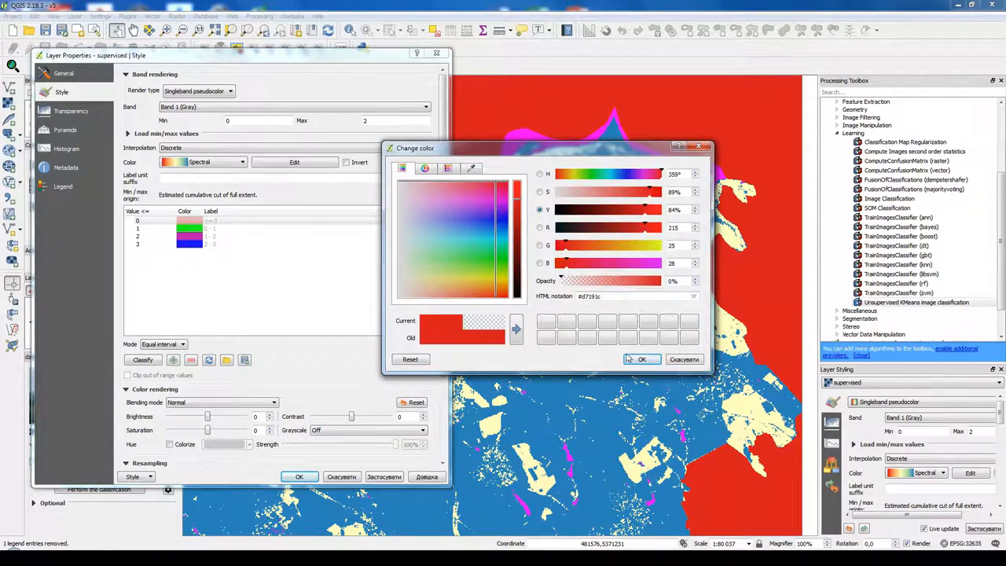
{"action": "left_click", "coordinate": [642, 358]}
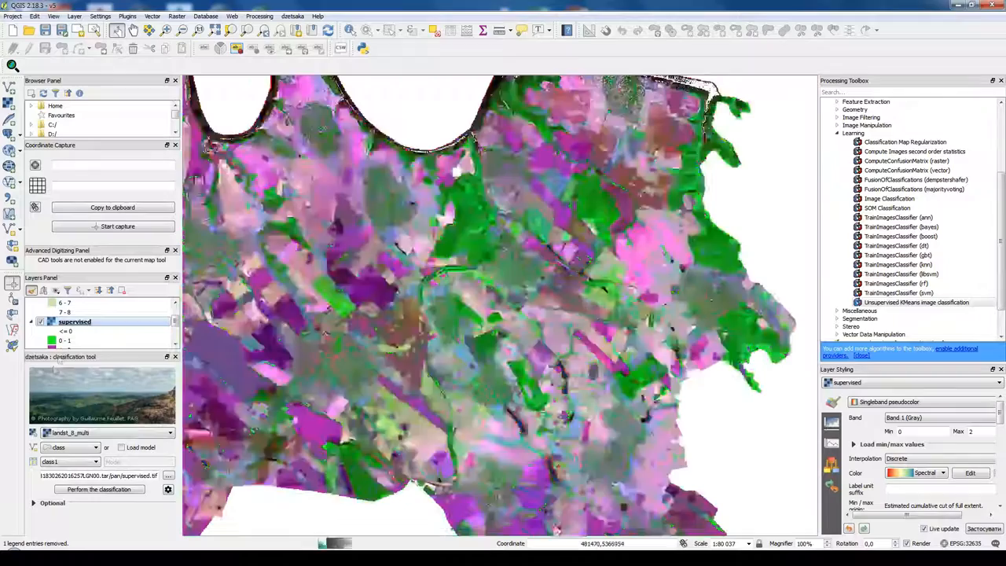
- Set class 2's opacity to 0% in the supervised layer's properties and apply
{"action": "right_click", "coordinate": [75, 321]}
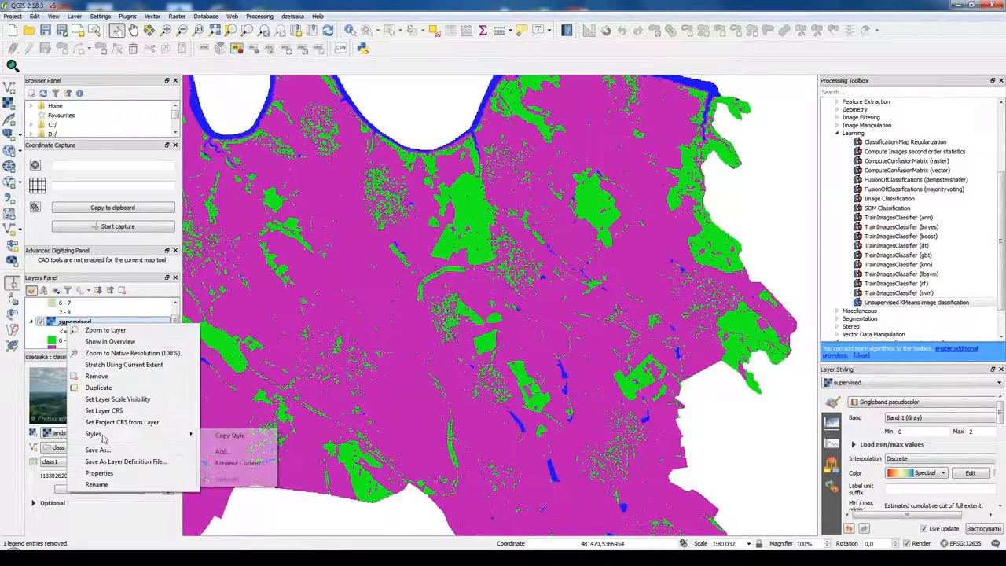
{"action": "left_click", "coordinate": [99, 473]}
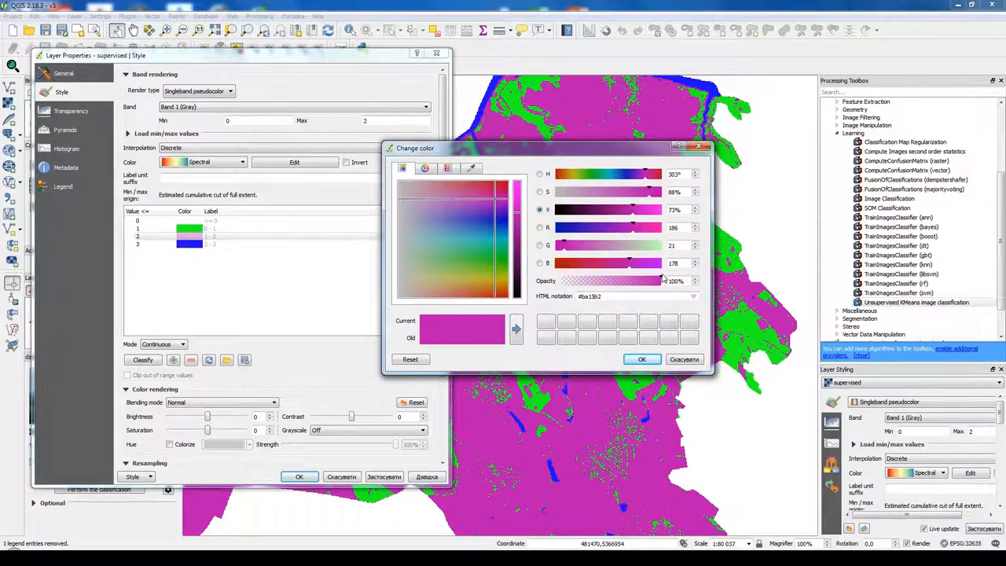
{"action": "left_click", "coordinate": [642, 359]}
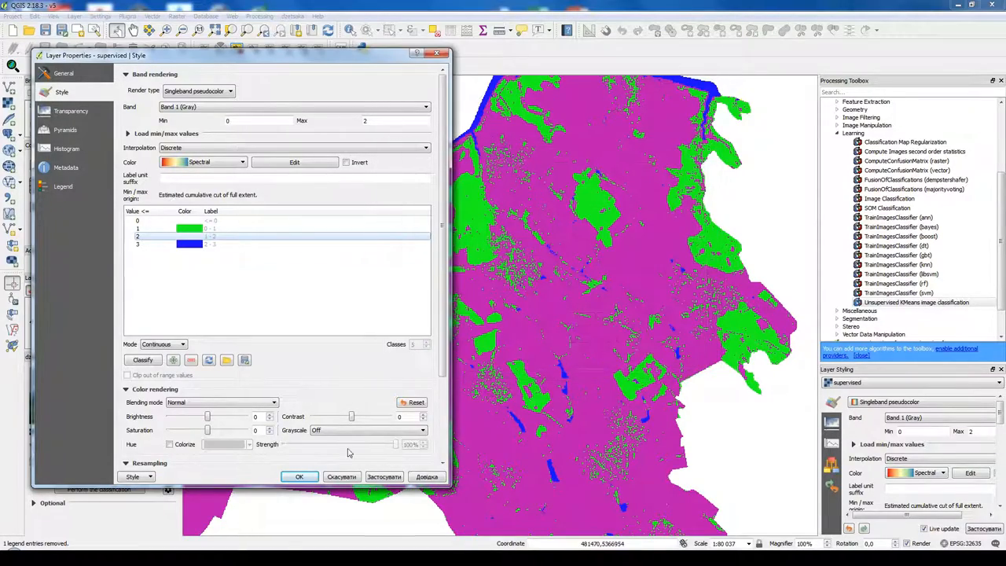
{"action": "left_click", "coordinate": [300, 476]}
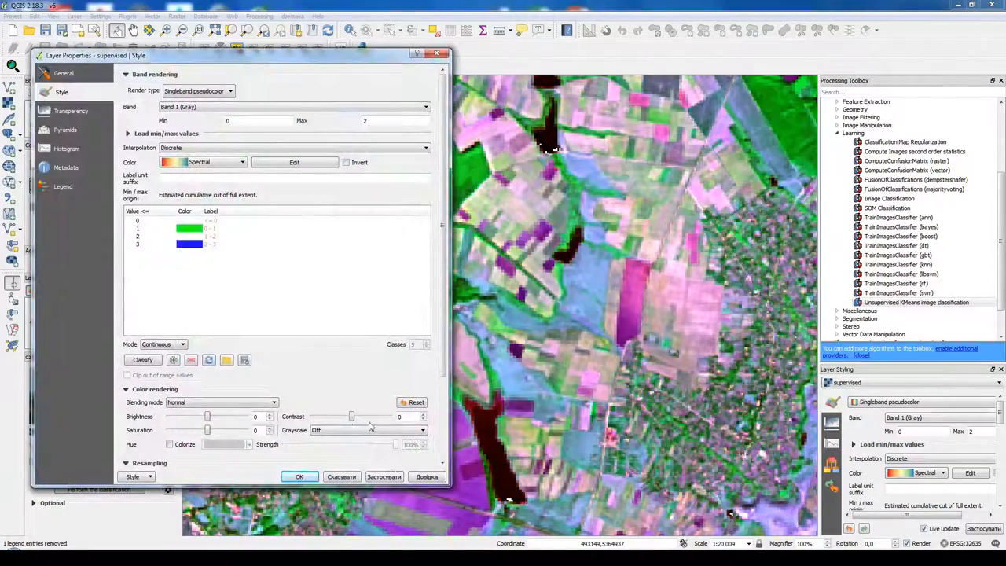
- Close Layer Properties and pan to view green forest and blue water over farmland
{"action": "left_click", "coordinate": [299, 476]}
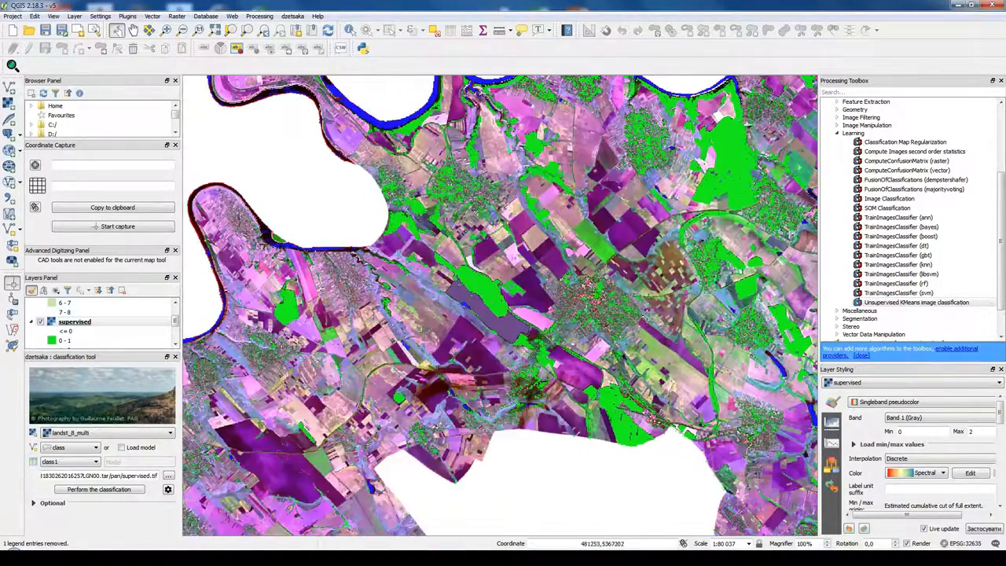
{"action": "left_click_drag", "start_coordinate": [550, 314], "coordinate": [471, 314]}
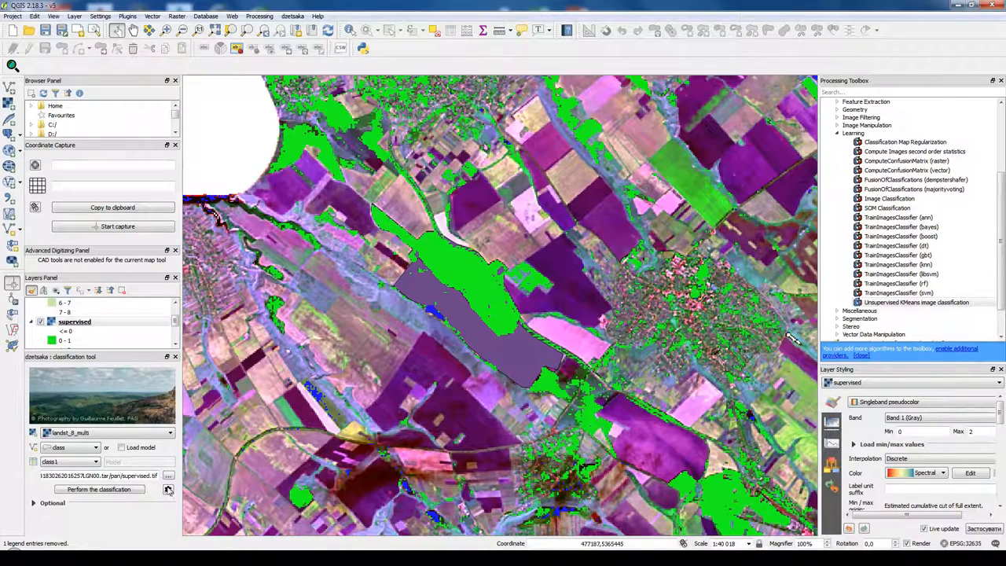
{"action": "left_click", "coordinate": [167, 489]}
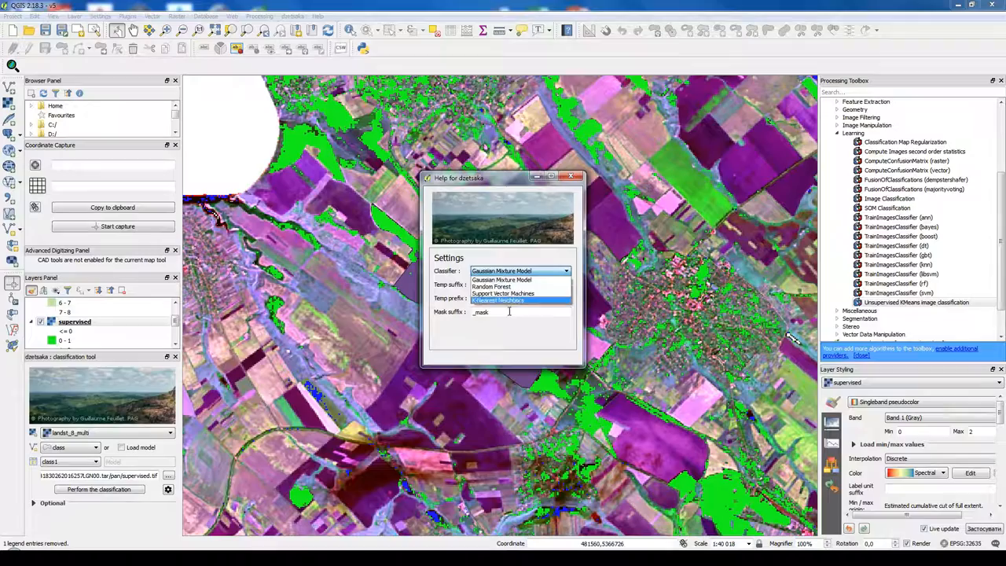
{"action": "left_click", "coordinate": [573, 177]}
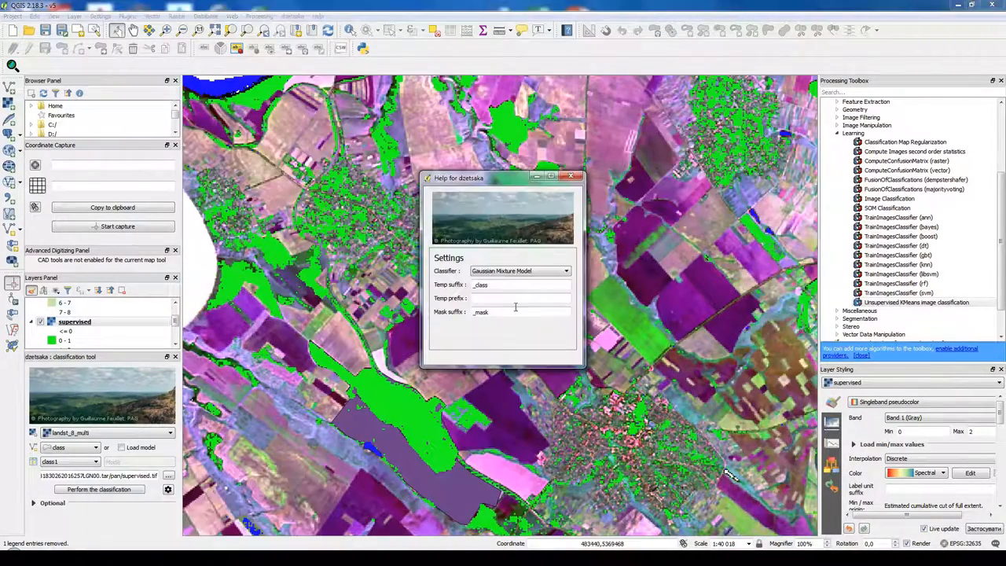
{"action": "left_click", "coordinate": [573, 176]}
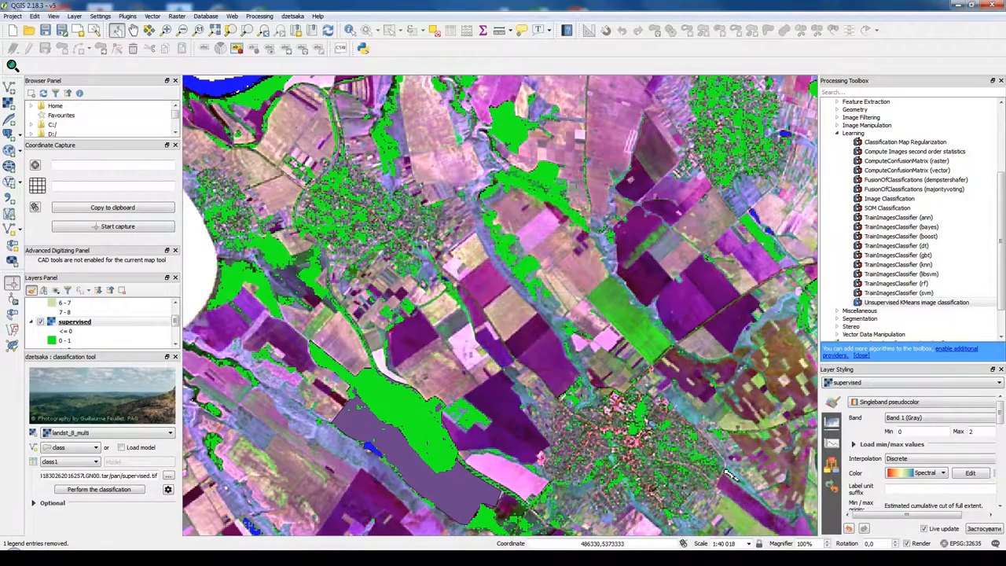